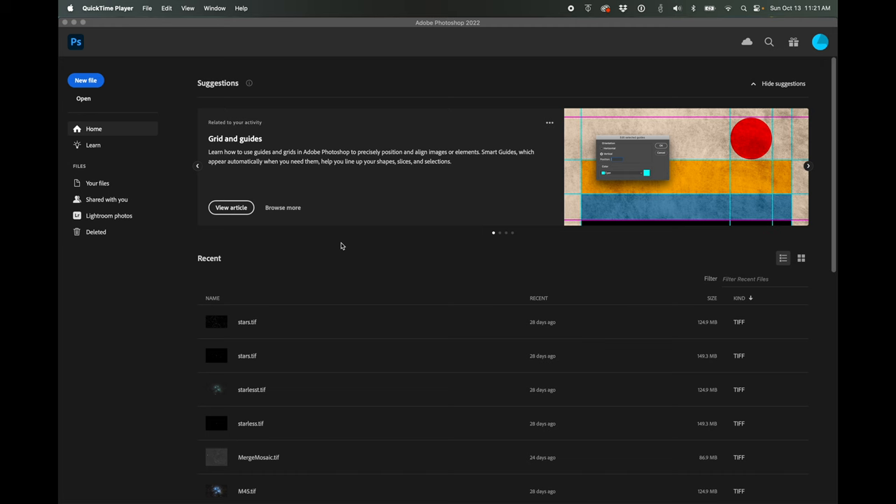
{"action": "mouse_move", "coordinate": [124, 180]}
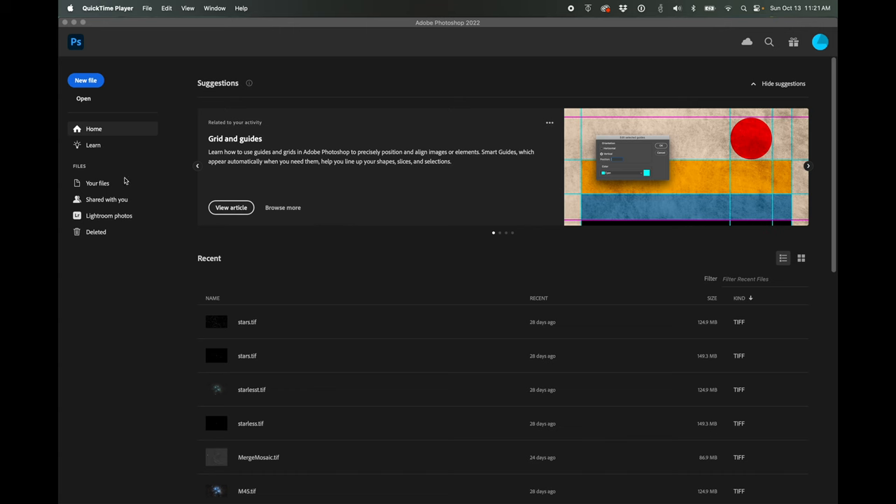
{"action": "mouse_move", "coordinate": [117, 159]}
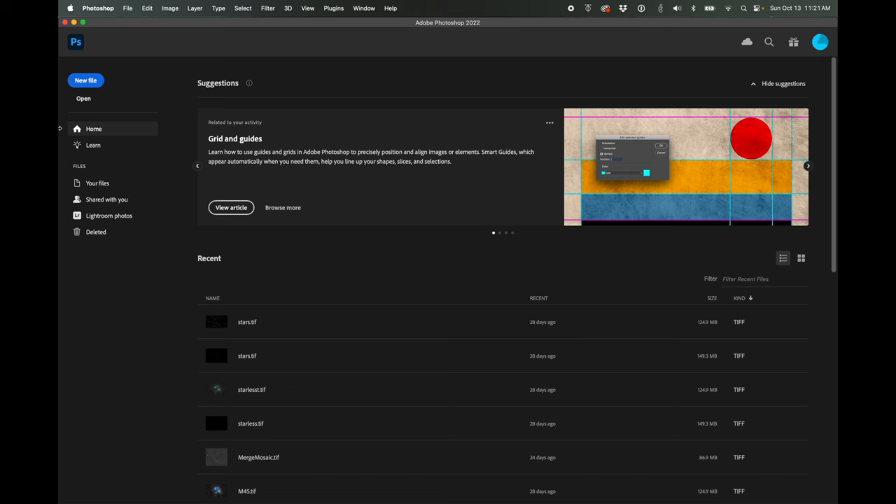
{"action": "mouse_move", "coordinate": [65, 128]}
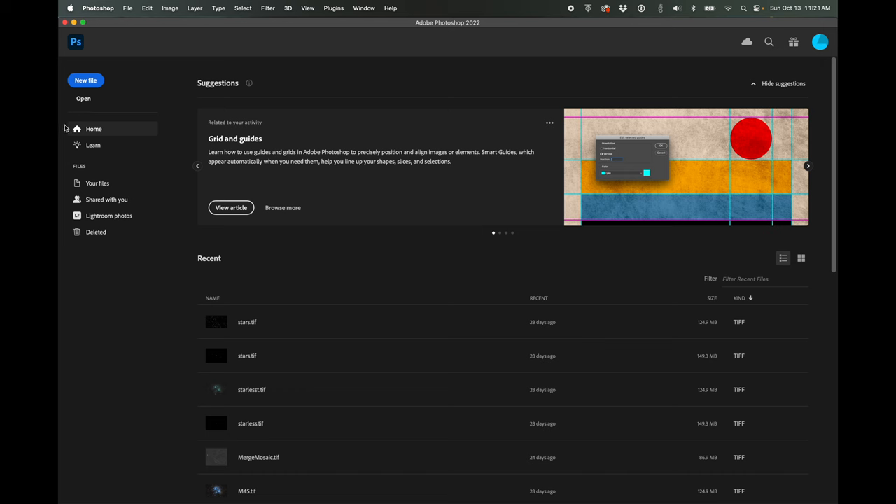
{"action": "mouse_move", "coordinate": [77, 117]}
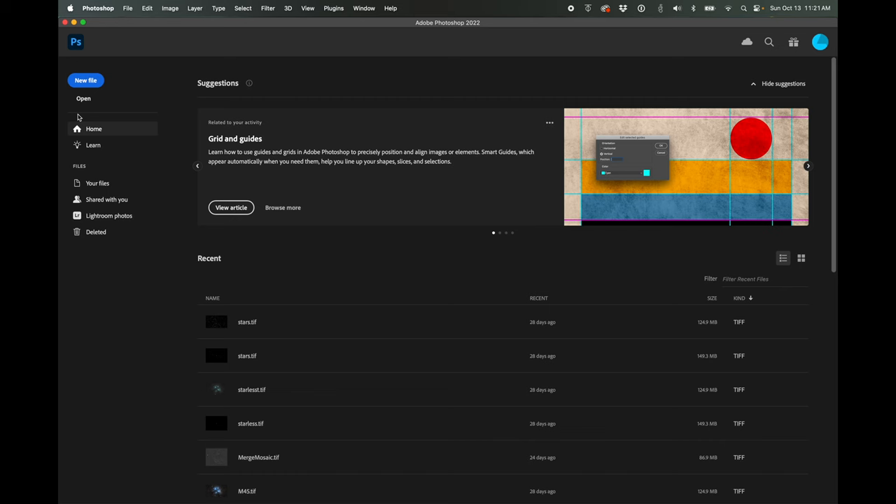
{"action": "mouse_move", "coordinate": [89, 120]}
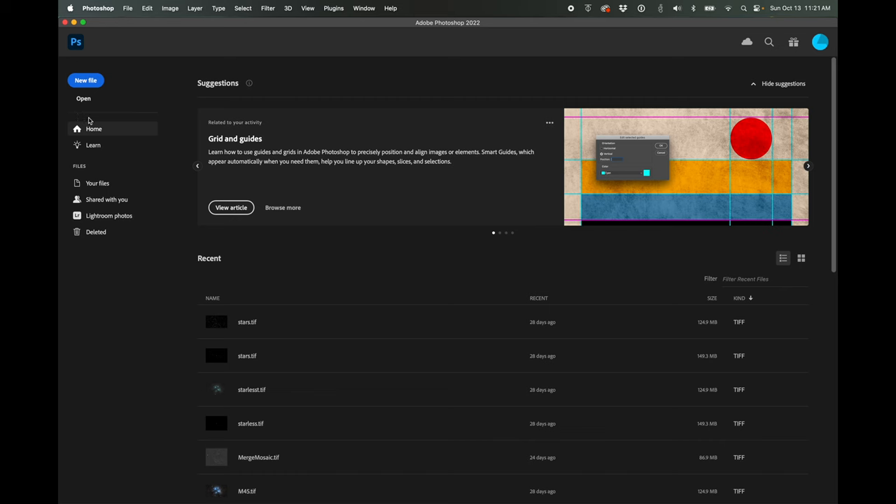
Step: Start Load Files into Stack and browse to the raw-10-12-2024 folder
{"action": "left_click", "coordinate": [127, 8]}
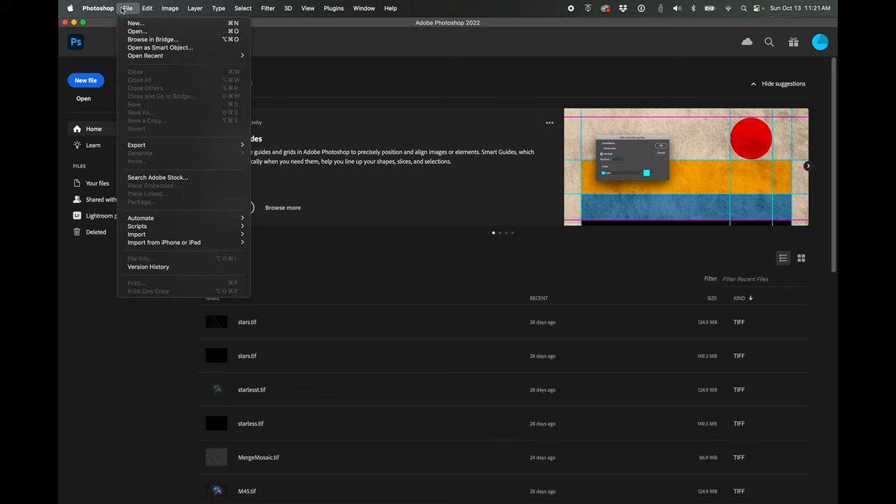
{"action": "mouse_move", "coordinate": [135, 23]}
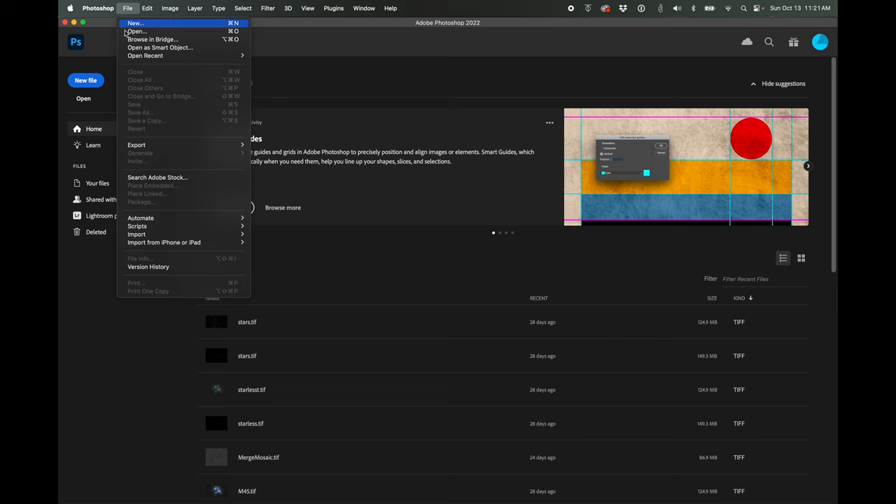
{"action": "mouse_move", "coordinate": [137, 225]}
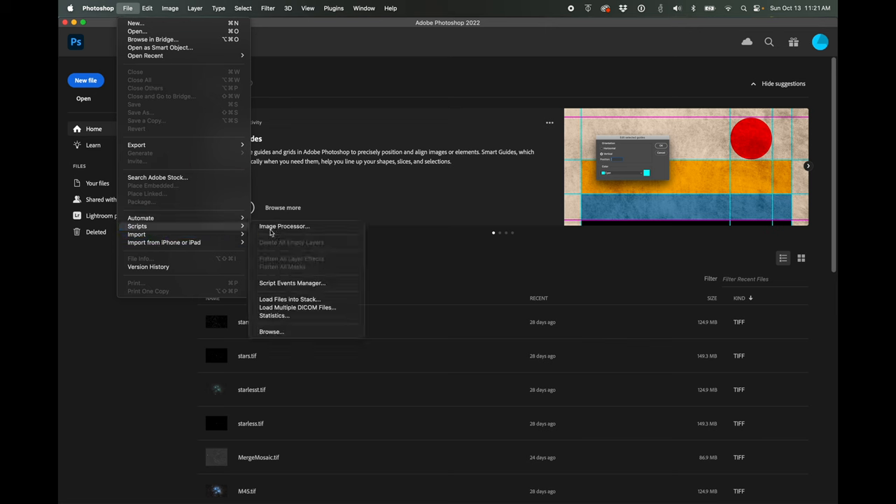
{"action": "left_click", "coordinate": [290, 299]}
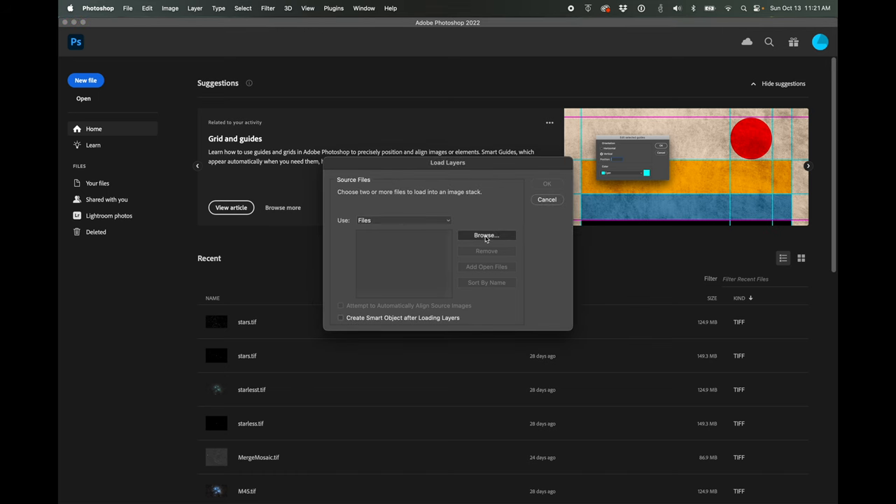
{"action": "left_click", "coordinate": [485, 235]}
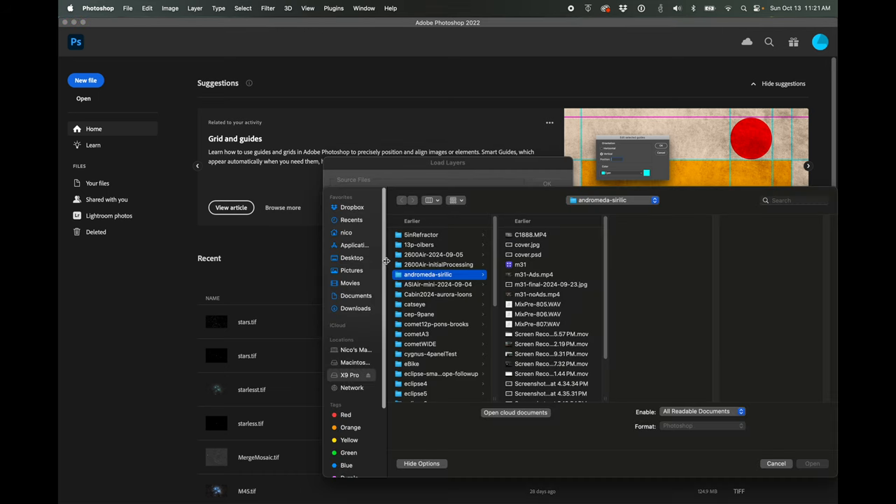
{"action": "left_click", "coordinate": [417, 334]}
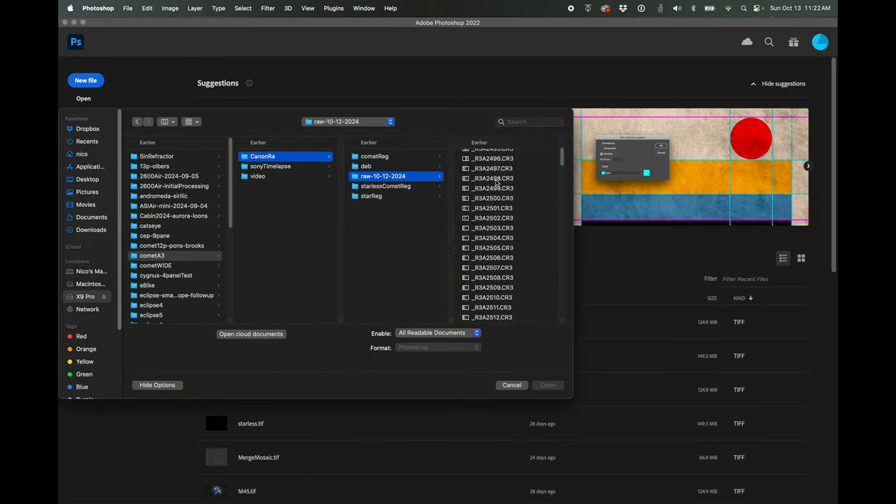
Step: Select the 19 CR3 comet frames, starting from _R3A2597.CR3
{"action": "scroll", "scroll_direction": "down", "scroll_amount": 3}
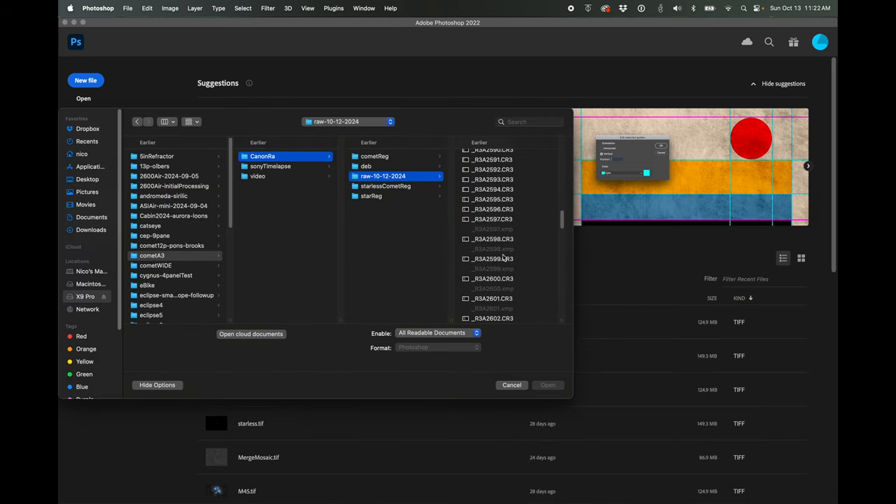
{"action": "scroll", "scroll_direction": "down", "scroll_amount": 3}
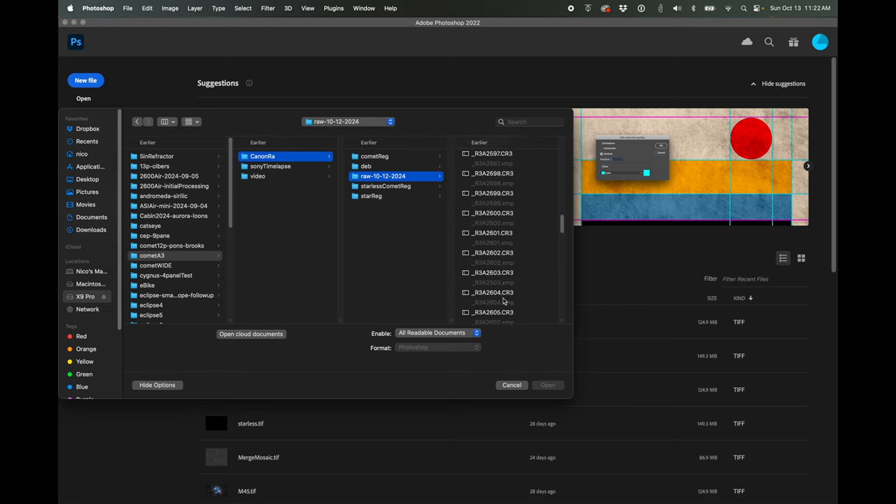
{"action": "left_click", "coordinate": [492, 153]}
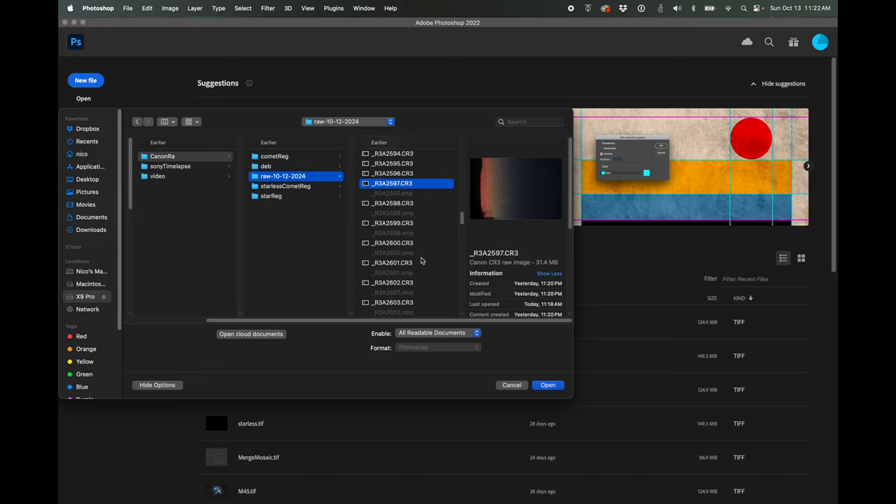
{"action": "scroll", "scroll_direction": "down", "scroll_amount": 3}
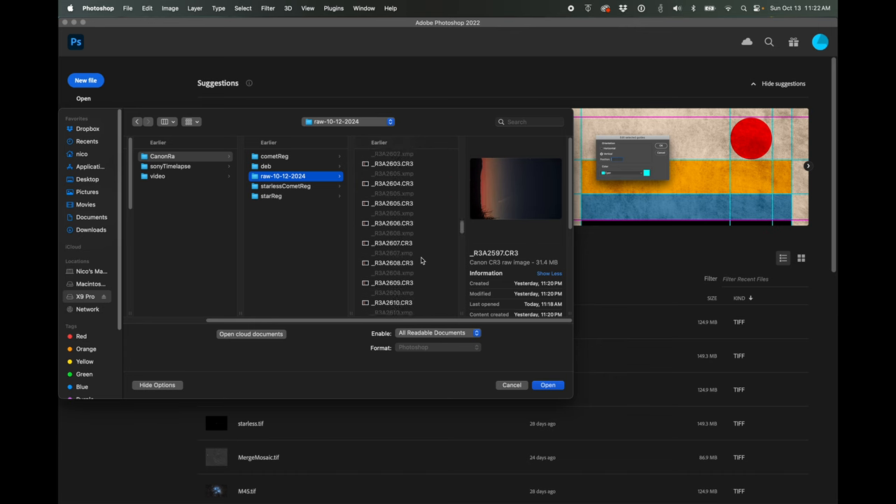
{"action": "scroll", "scroll_direction": "down", "scroll_amount": 3}
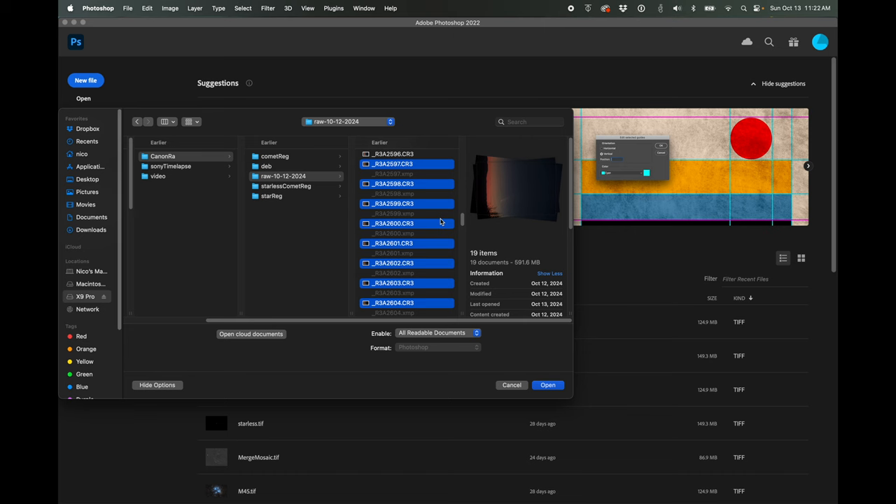
{"action": "mouse_move", "coordinate": [539, 375]}
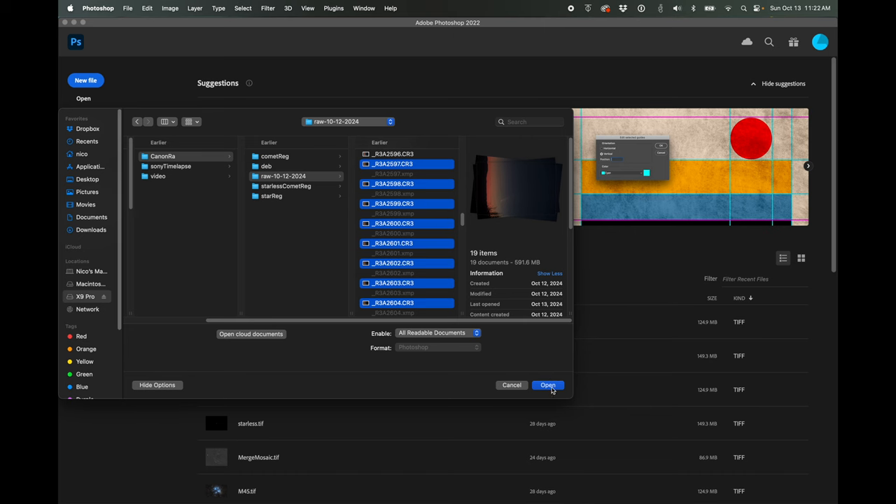
Step: Add the 19 raw frames to the source list and load them as layers with options unchecked
{"action": "left_click", "coordinate": [548, 385]}
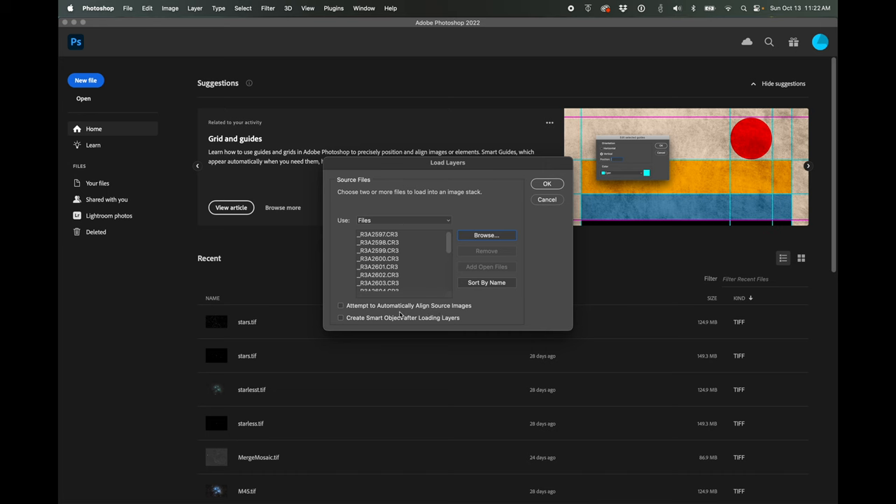
{"action": "mouse_move", "coordinate": [442, 314]}
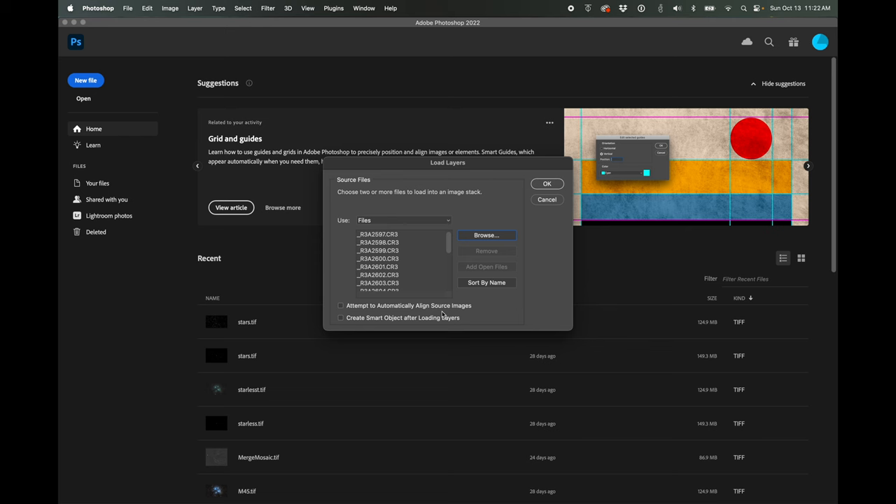
{"action": "mouse_move", "coordinate": [510, 201]}
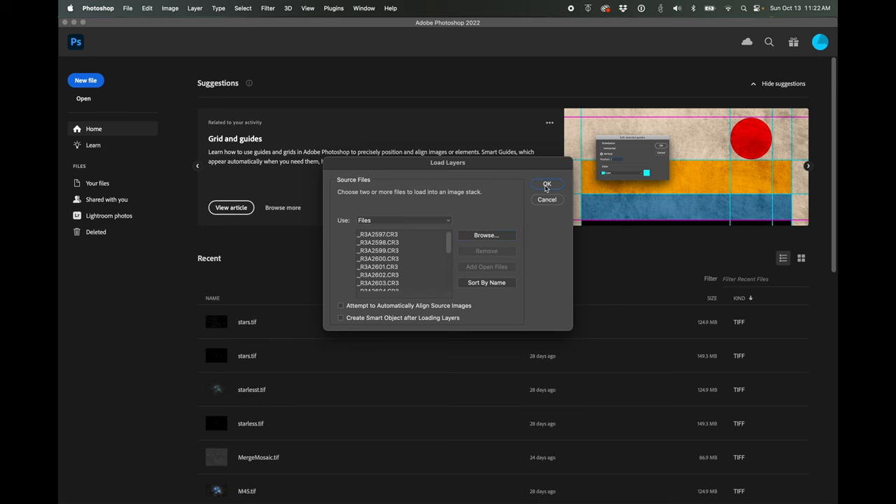
{"action": "left_click", "coordinate": [547, 183]}
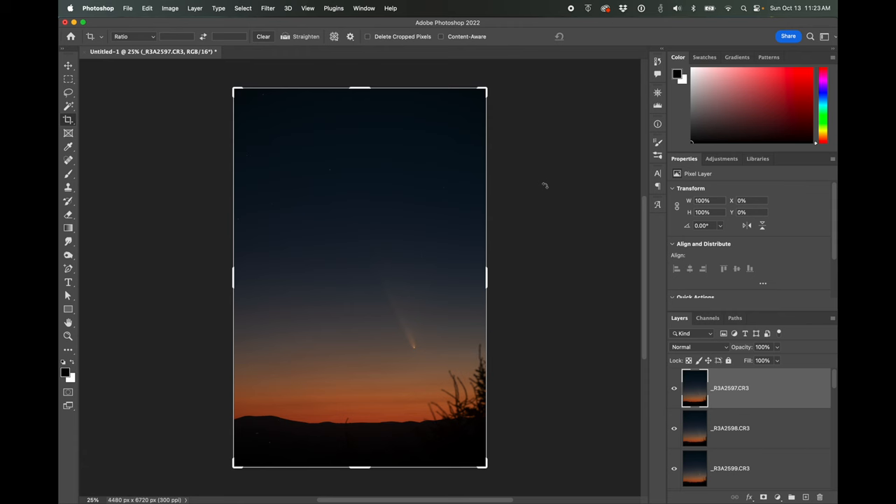
Step: Zoom in on the comet and hide the upper frame layers, leaving _R3A2615.CR3 visible
{"action": "left_click", "coordinate": [68, 67]}
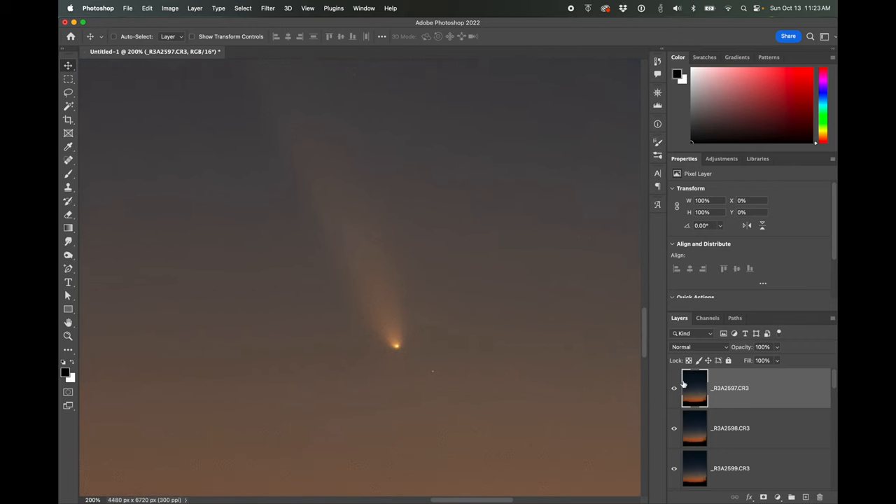
{"action": "left_click", "coordinate": [674, 390]}
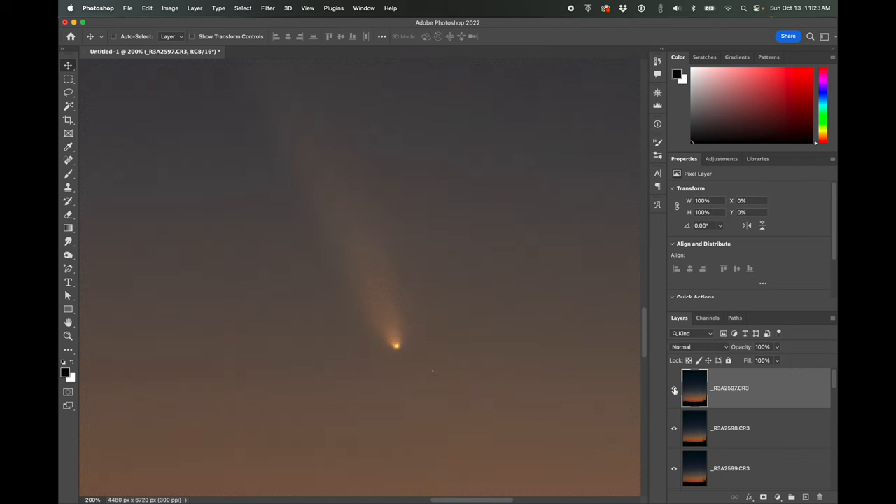
{"action": "left_click", "coordinate": [674, 387]}
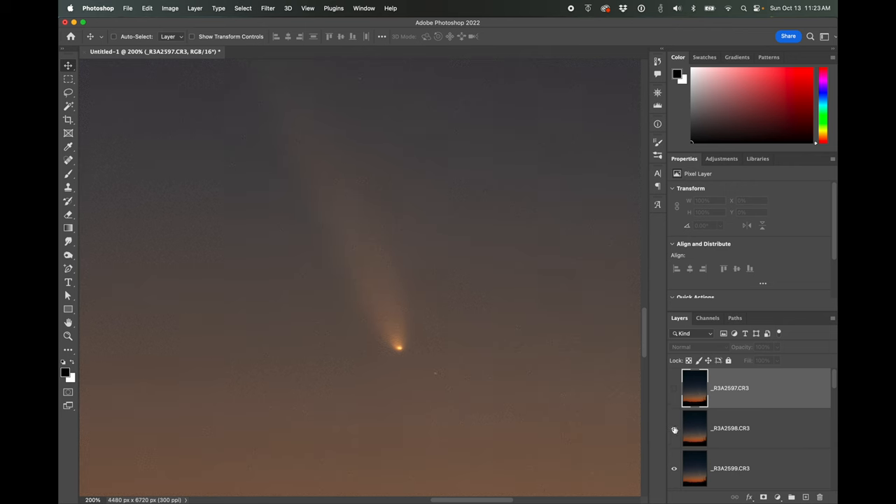
{"action": "scroll", "scroll_direction": "down", "scroll_amount": 3}
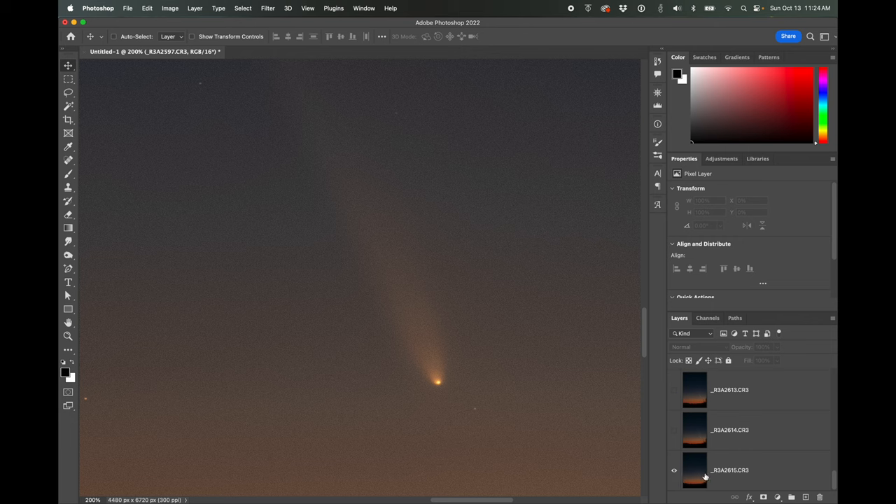
Step: Show _R3A2614, lower its opacity to about 47%, and nudge its comet onto _R3A2615's
{"action": "left_click", "coordinate": [729, 470]}
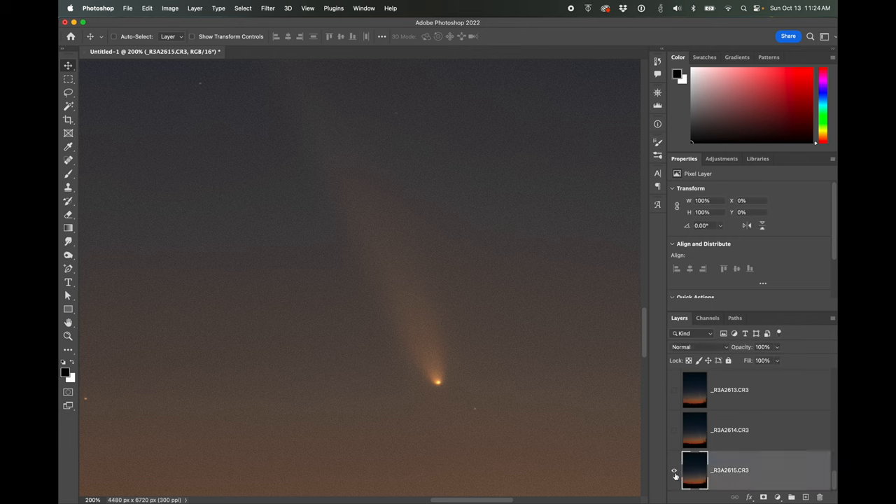
{"action": "mouse_move", "coordinate": [674, 433]}
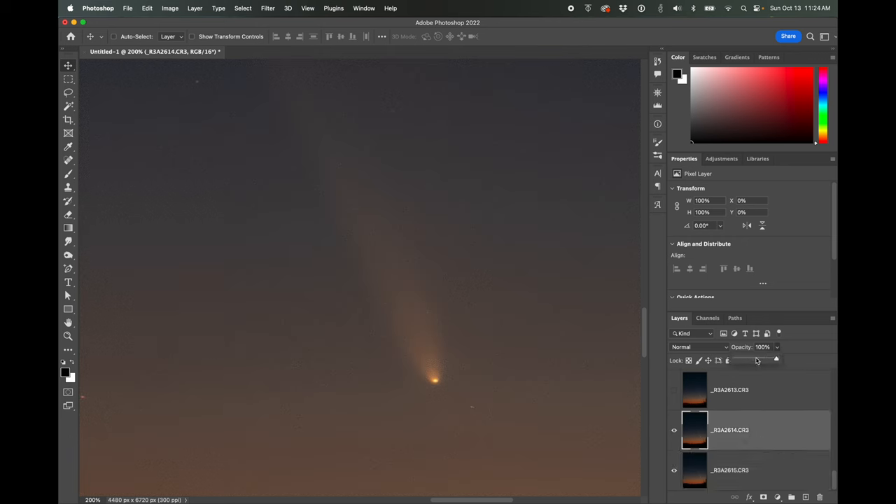
{"action": "left_click_drag", "start_coordinate": [777, 360], "coordinate": [754, 359]}
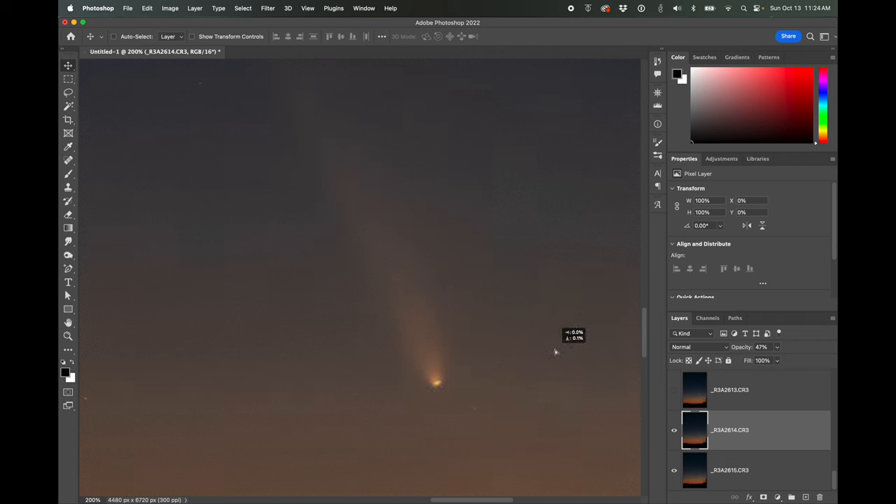
{"action": "left_click_drag", "start_coordinate": [555, 352], "coordinate": [558, 350]}
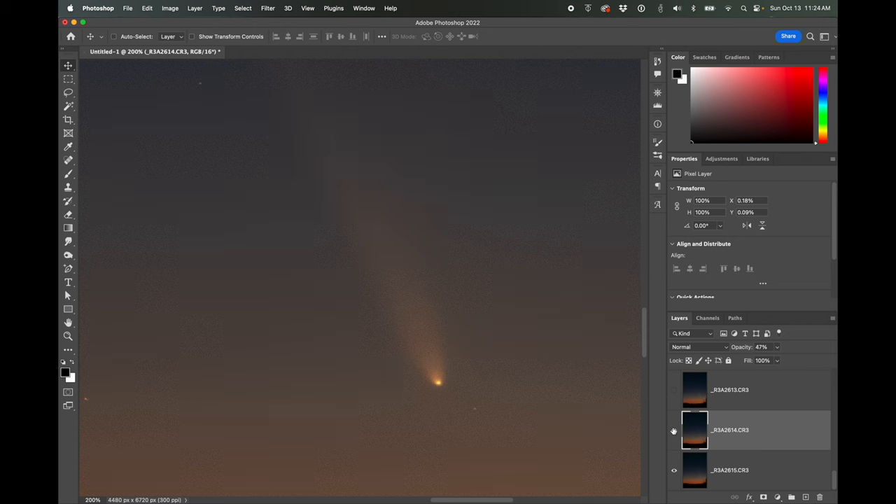
{"action": "left_click", "coordinate": [674, 430]}
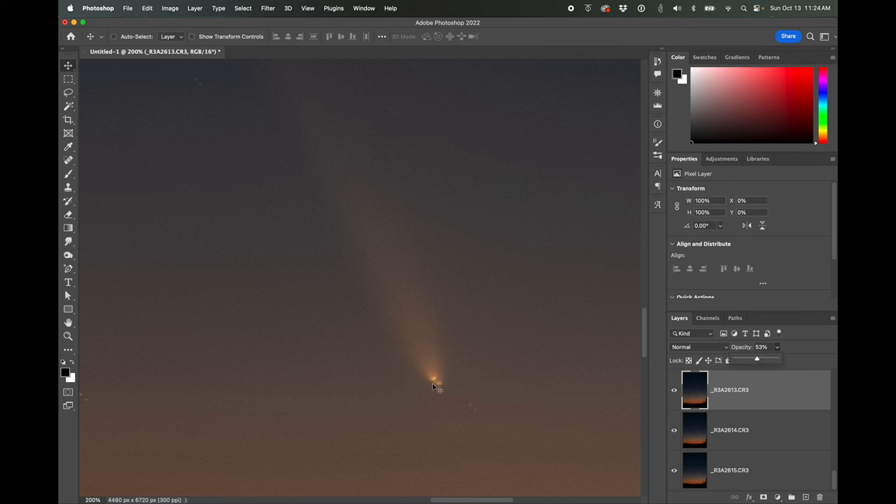
{"action": "mouse_move", "coordinate": [447, 388]}
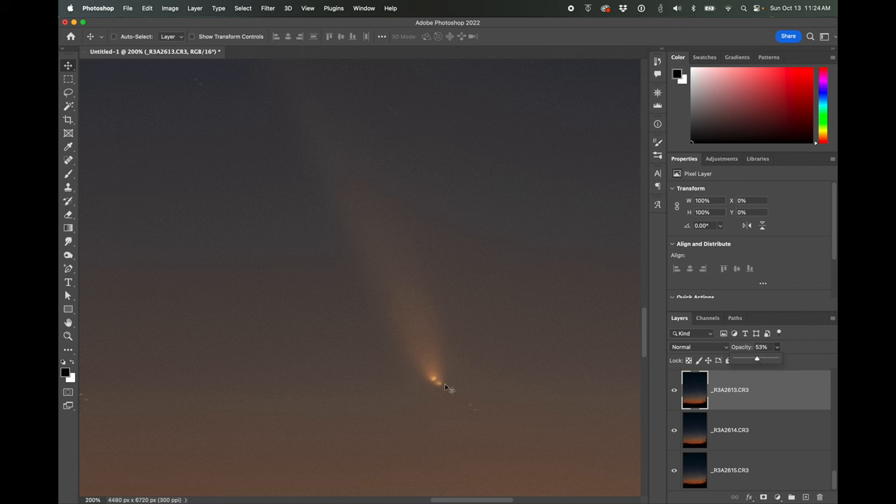
{"action": "mouse_move", "coordinate": [446, 390]}
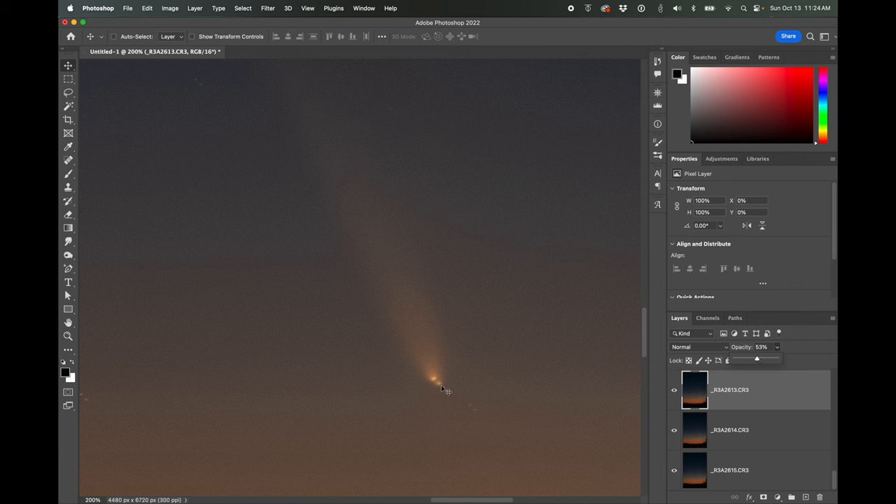
{"action": "mouse_move", "coordinate": [437, 383]}
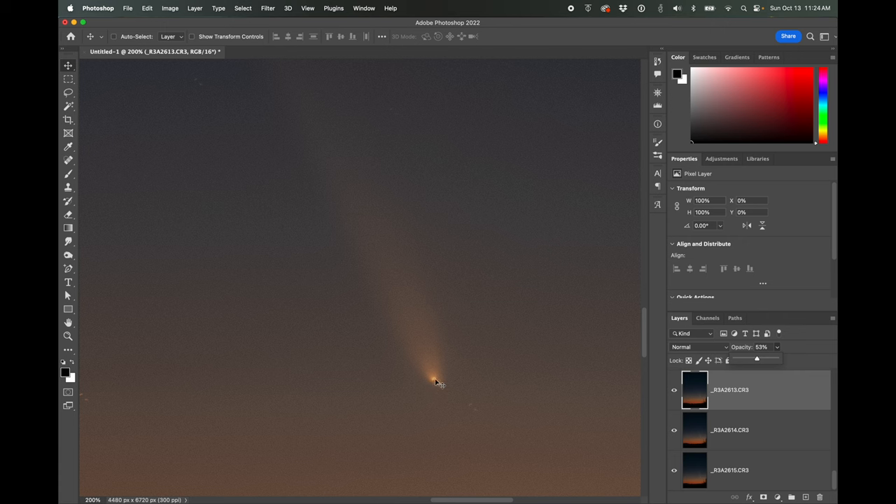
{"action": "mouse_move", "coordinate": [452, 389]}
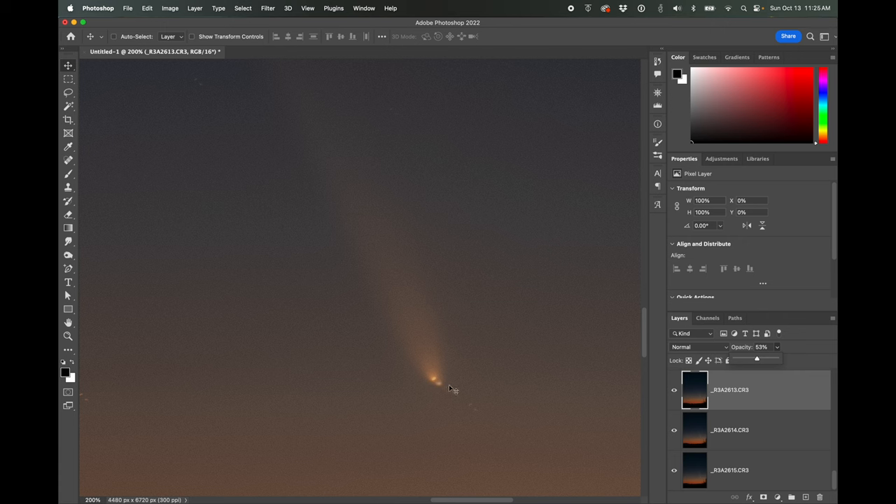
{"action": "mouse_move", "coordinate": [460, 389]}
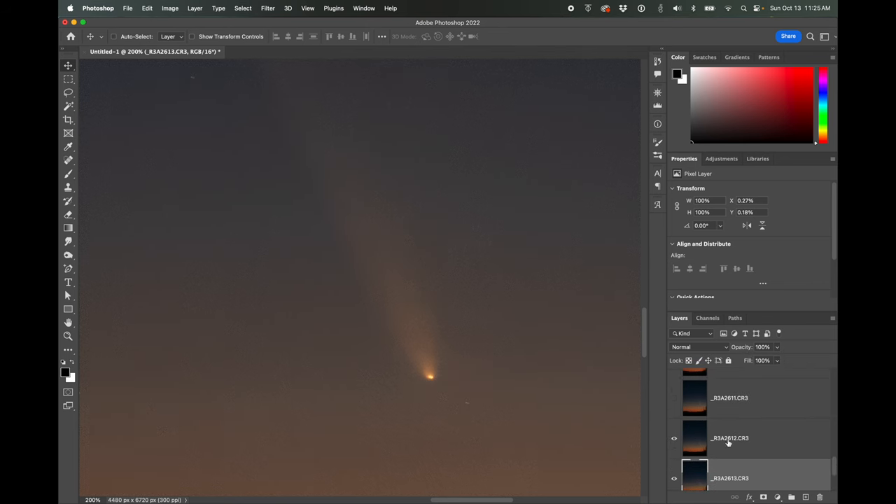
Step: Select the next frame up the stack for alignment
{"action": "left_click", "coordinate": [730, 438]}
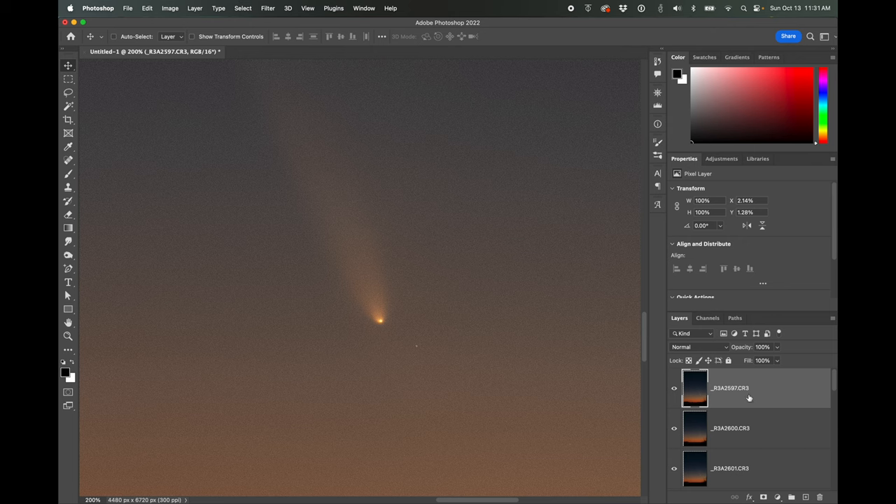
Step: Shift-select the aligned frame layers from the top of the Layers panel downward
{"action": "scroll", "scroll_direction": "down", "scroll_amount": 3}
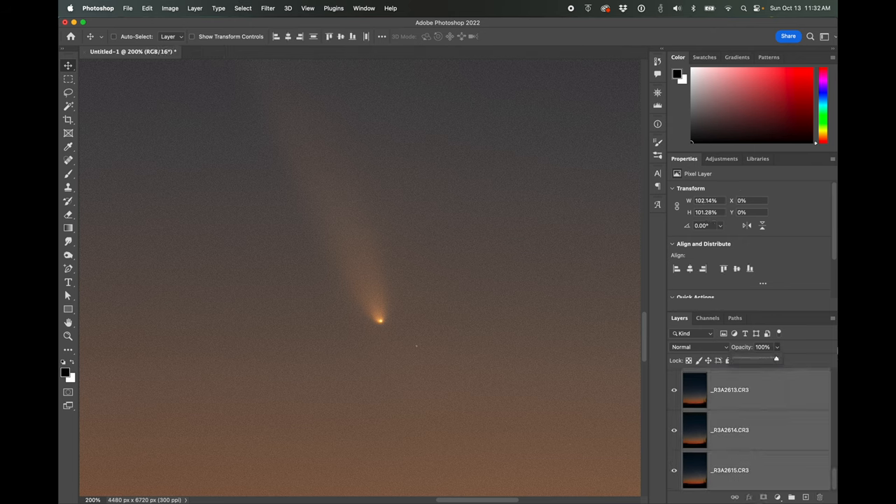
{"action": "left_click", "coordinate": [729, 430]}
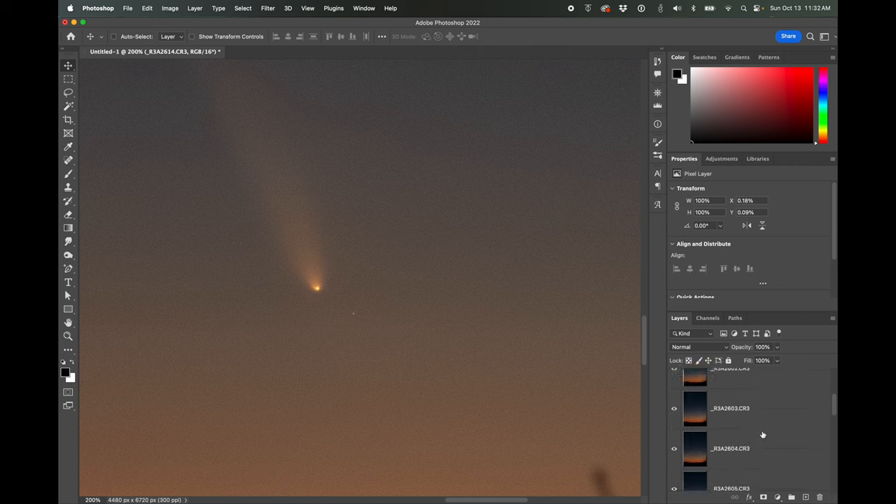
{"action": "left_click", "coordinate": [730, 430]}
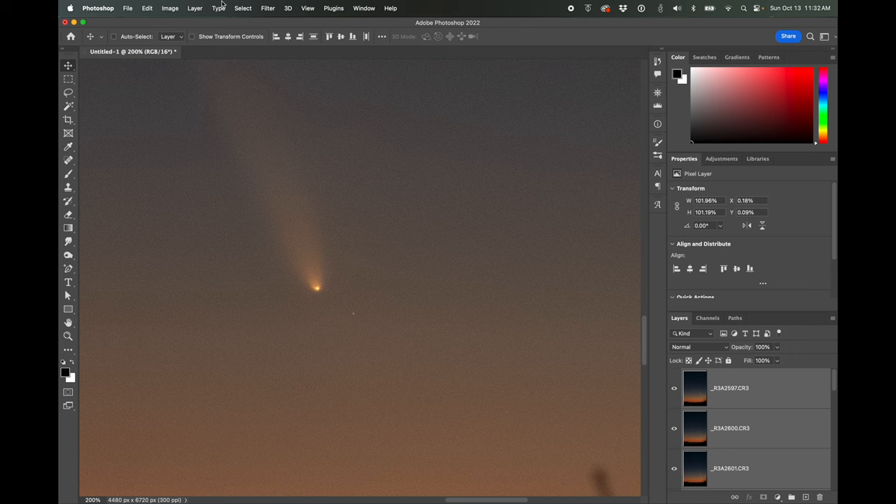
Step: Open the Layer menu to convert the selected frames to a smart object
{"action": "left_click", "coordinate": [195, 7]}
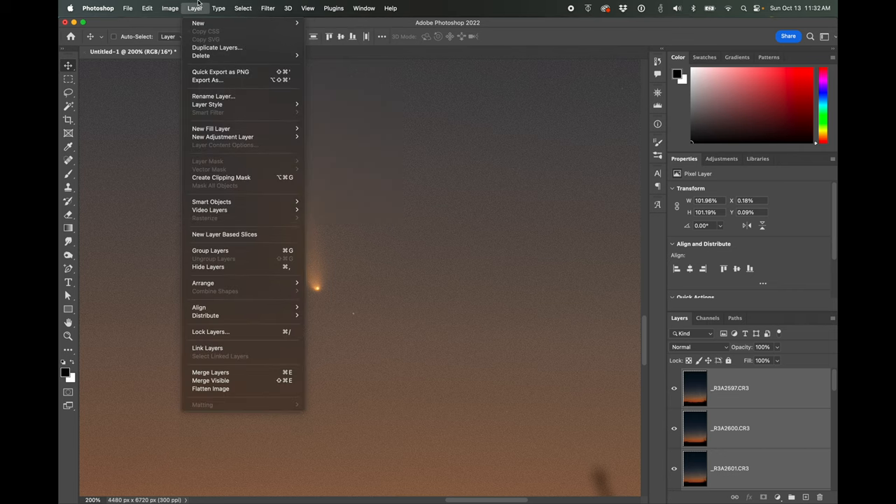
{"action": "mouse_move", "coordinate": [212, 202]}
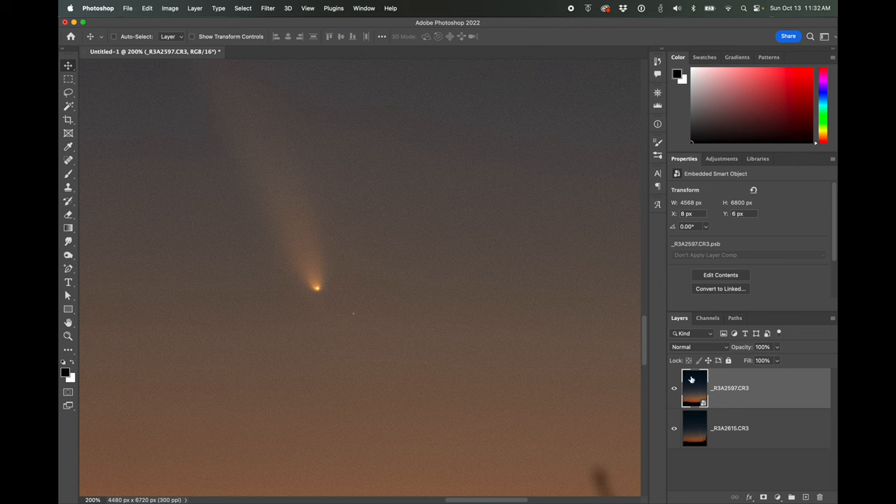
{"action": "mouse_move", "coordinate": [378, 254]}
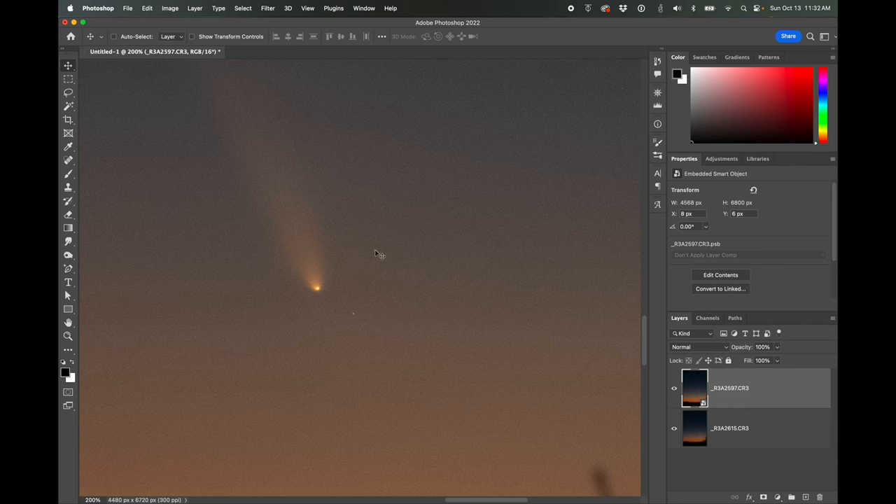
Step: Set the smart object's Stack Mode to Median
{"action": "left_click", "coordinate": [195, 8]}
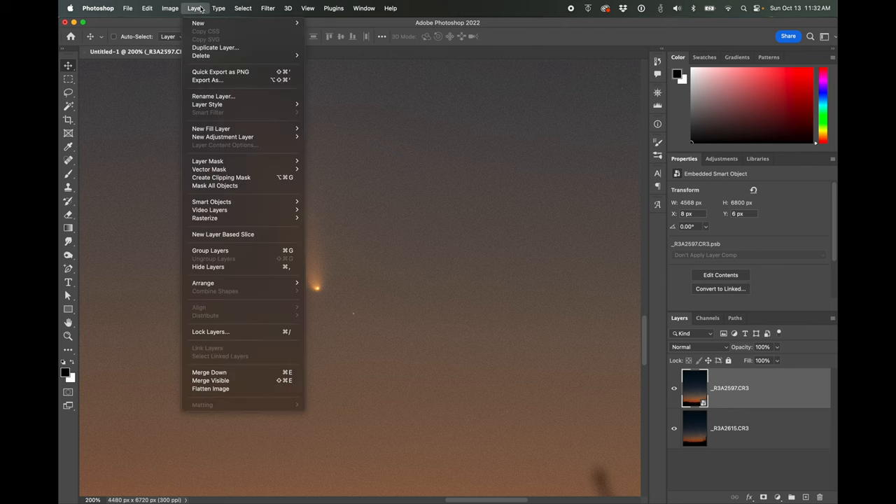
{"action": "mouse_move", "coordinate": [220, 186]}
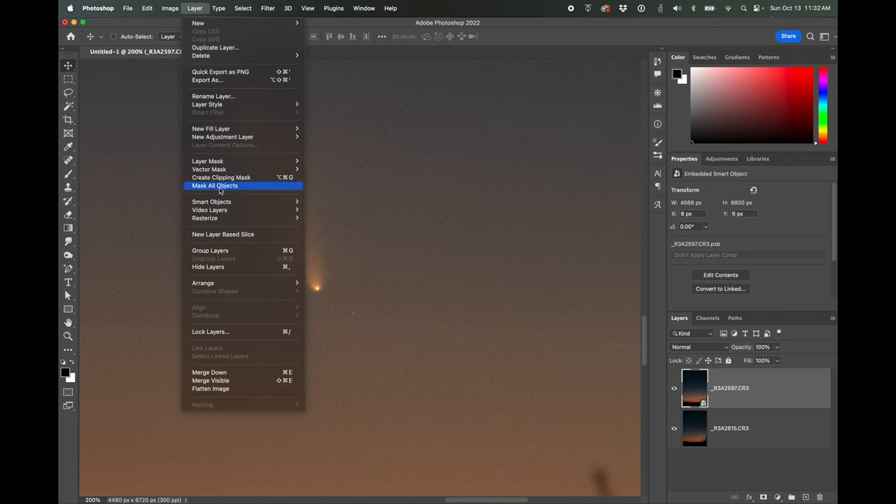
{"action": "mouse_move", "coordinate": [212, 202]}
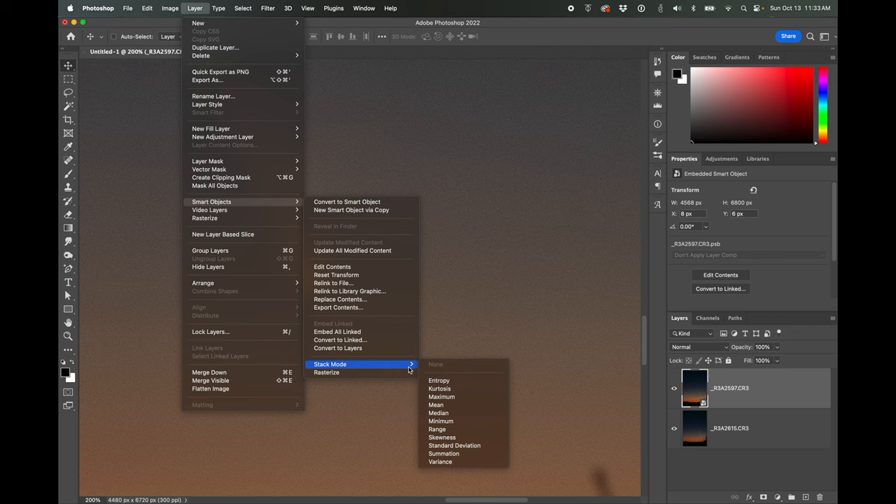
{"action": "mouse_move", "coordinate": [435, 405]}
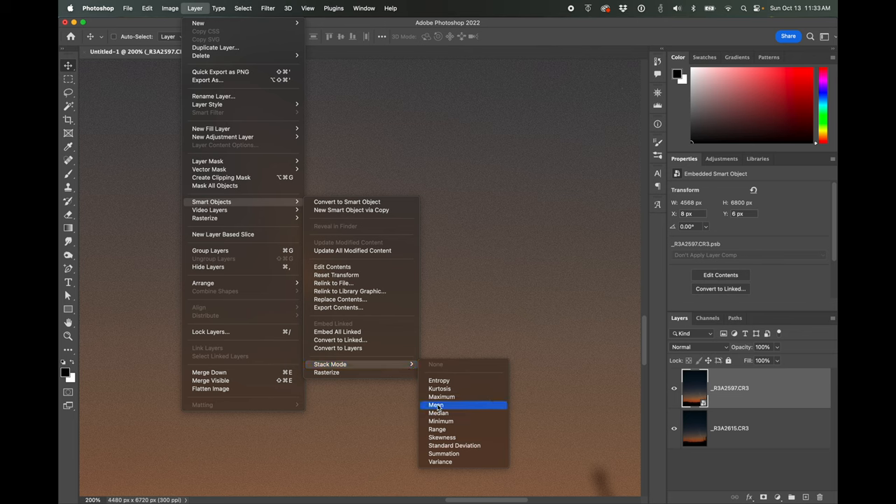
{"action": "mouse_move", "coordinate": [438, 412]}
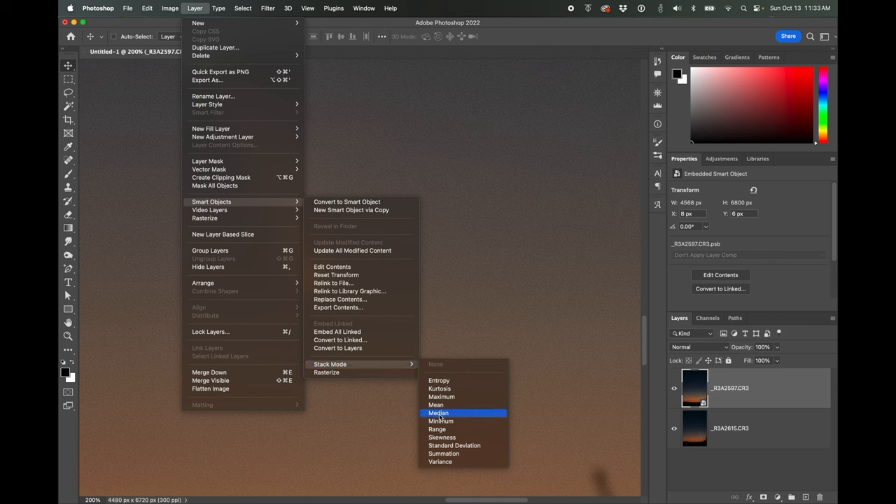
{"action": "left_click", "coordinate": [438, 412]}
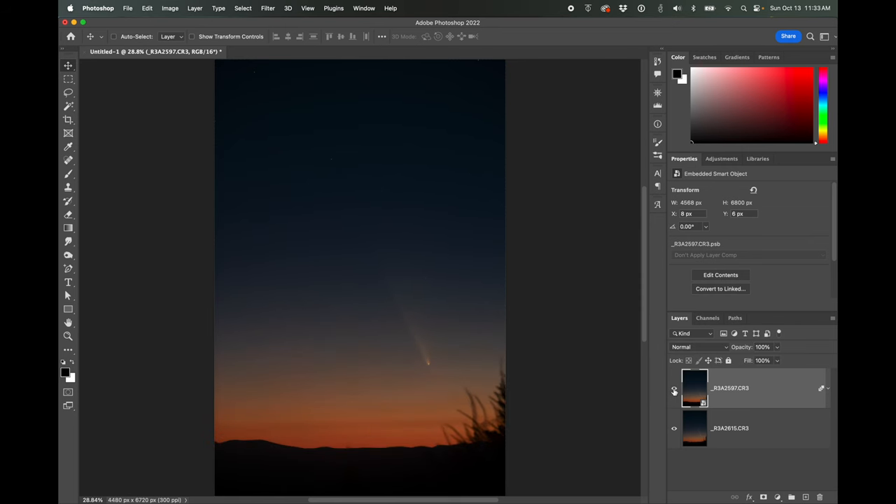
{"action": "left_click", "coordinate": [674, 391]}
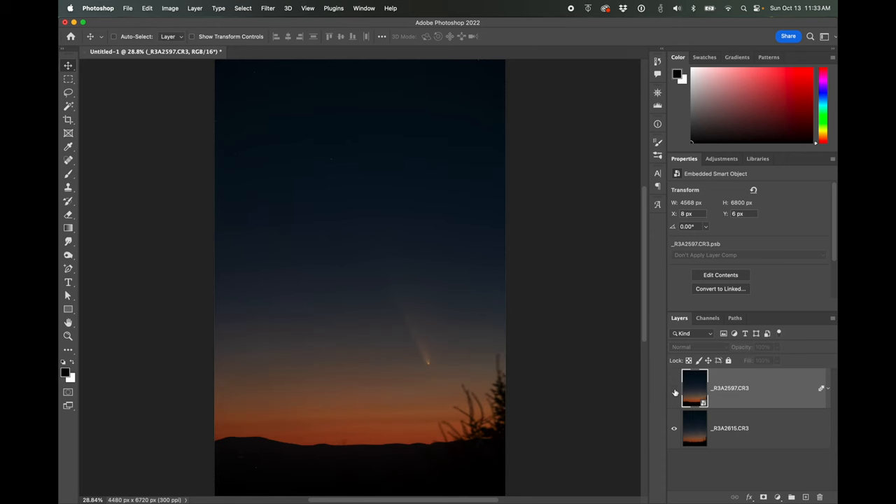
{"action": "left_click", "coordinate": [674, 391]}
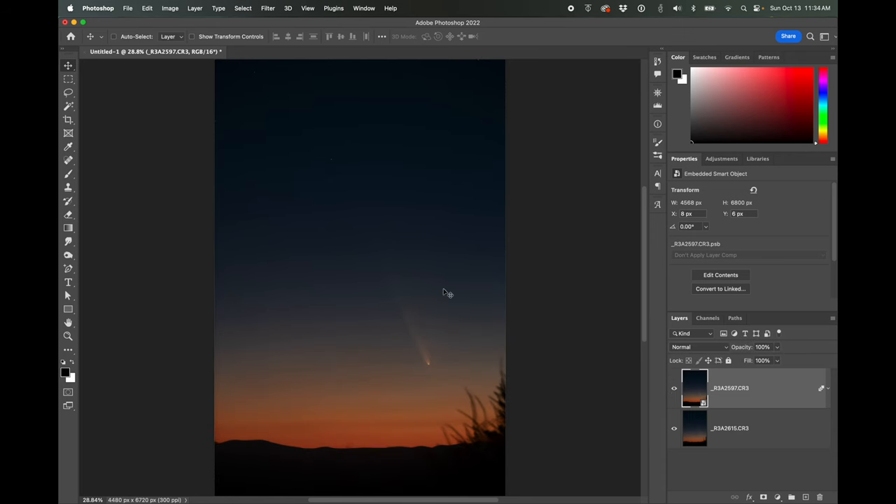
{"action": "mouse_move", "coordinate": [424, 363]}
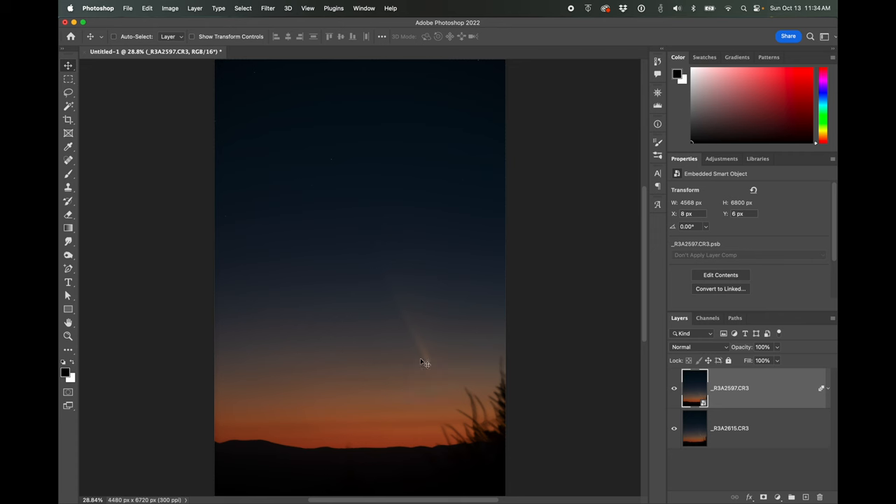
{"action": "mouse_move", "coordinate": [373, 197]}
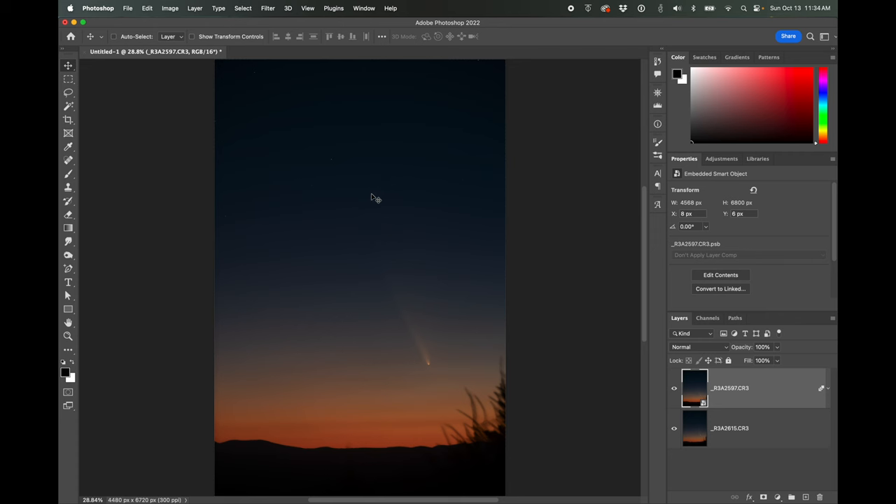
{"action": "mouse_move", "coordinate": [433, 341]}
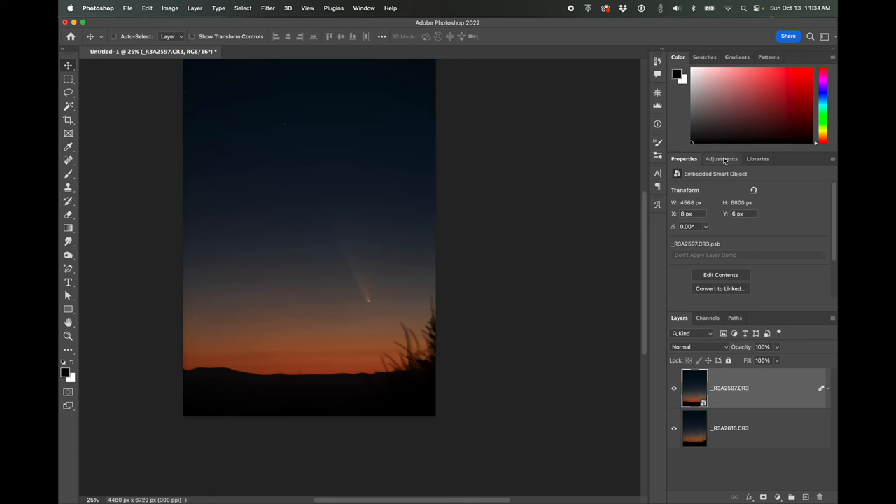
Step: Add a Curves layer raising the curve, with a shadow point at Input 34, Output 36
{"action": "left_click", "coordinate": [722, 158]}
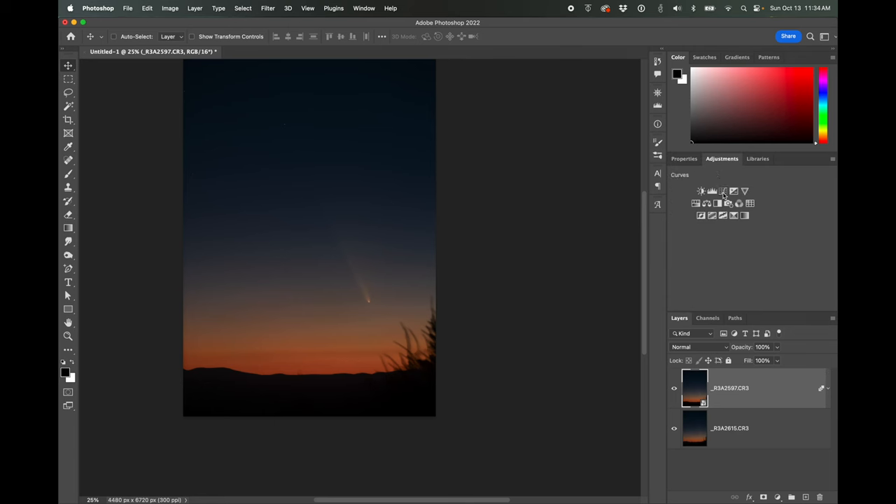
{"action": "mouse_move", "coordinate": [723, 191]}
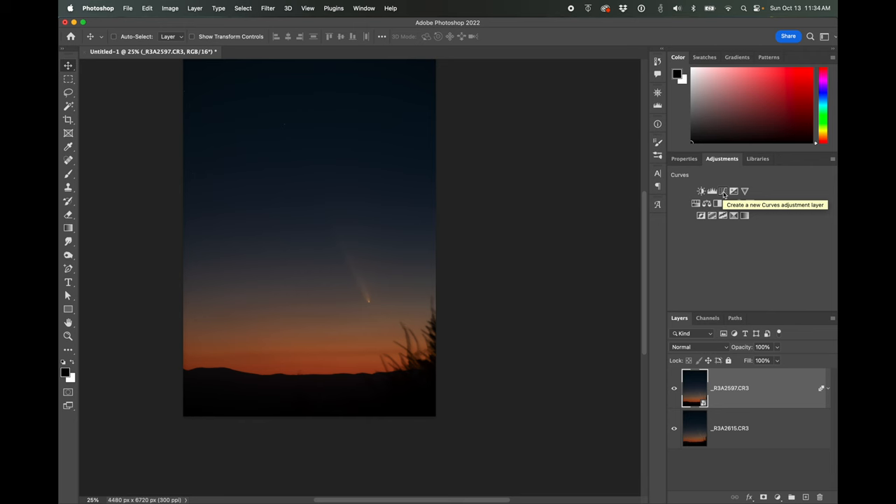
{"action": "left_click", "coordinate": [723, 191]}
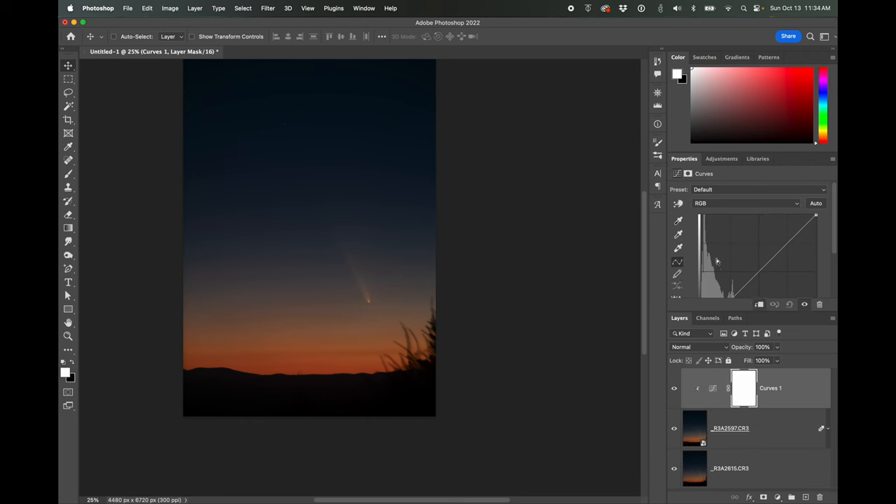
{"action": "left_click_drag", "start_coordinate": [731, 273], "coordinate": [750, 244]}
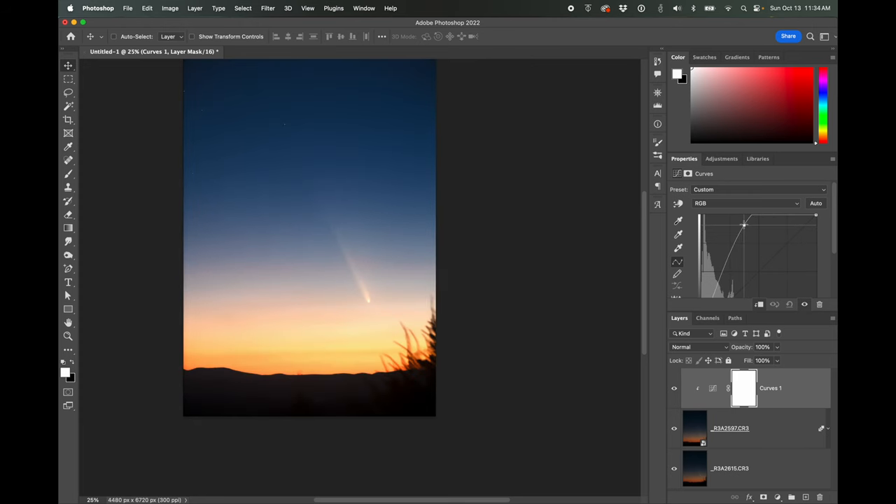
{"action": "left_click_drag", "start_coordinate": [744, 223], "coordinate": [702, 273]}
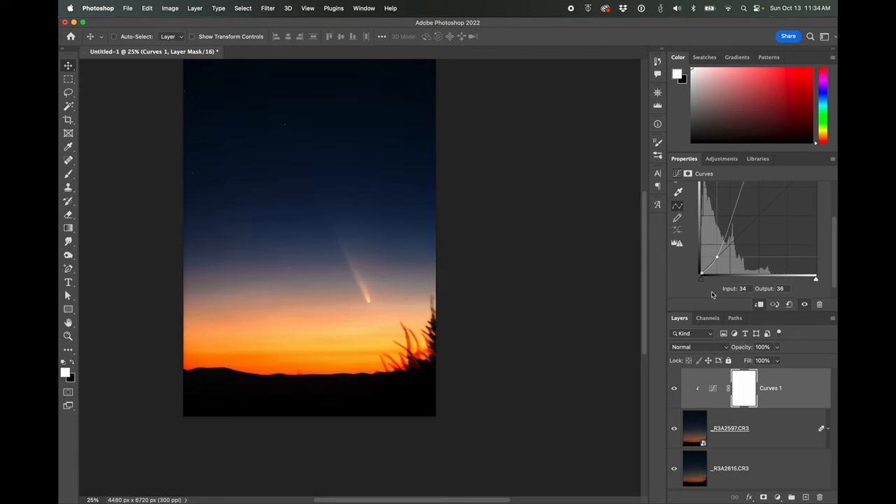
{"action": "mouse_move", "coordinate": [388, 275]}
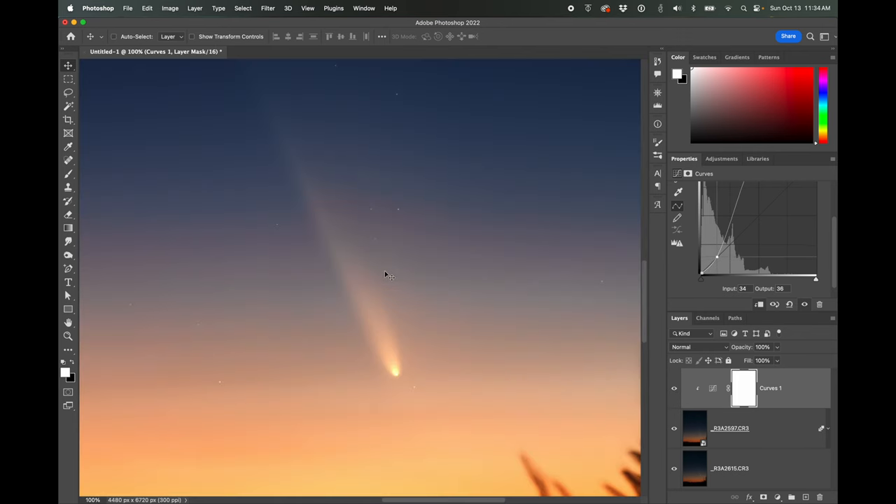
{"action": "left_click", "coordinate": [674, 388]}
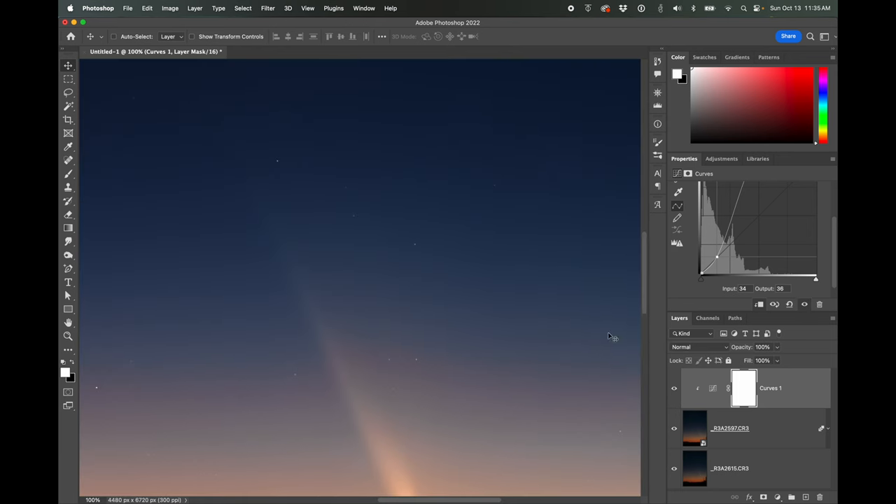
{"action": "mouse_move", "coordinate": [408, 271]}
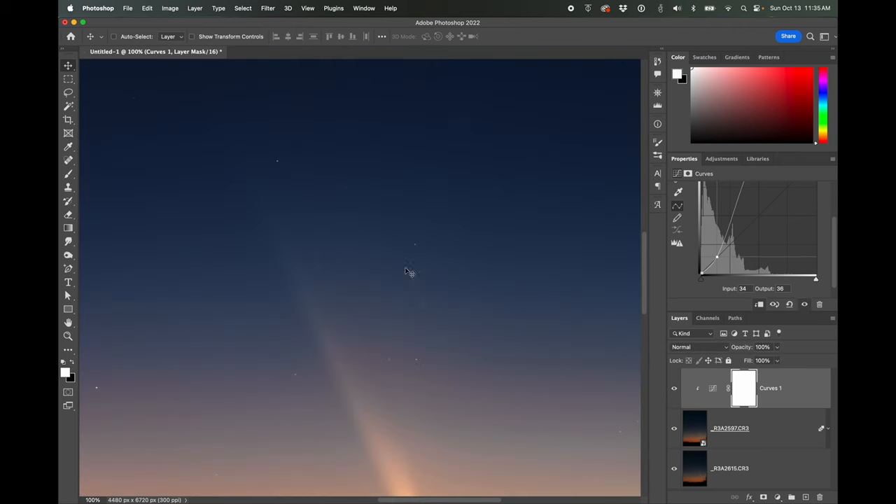
{"action": "mouse_move", "coordinate": [677, 404]}
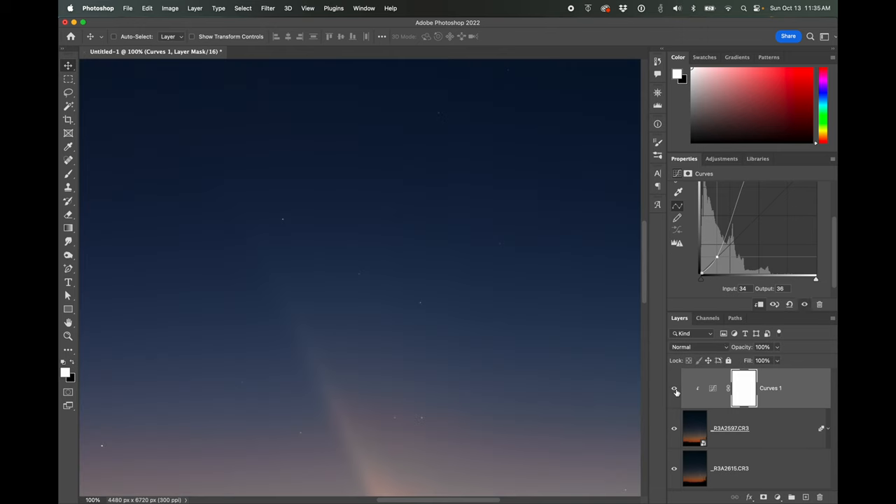
{"action": "mouse_move", "coordinate": [284, 217]}
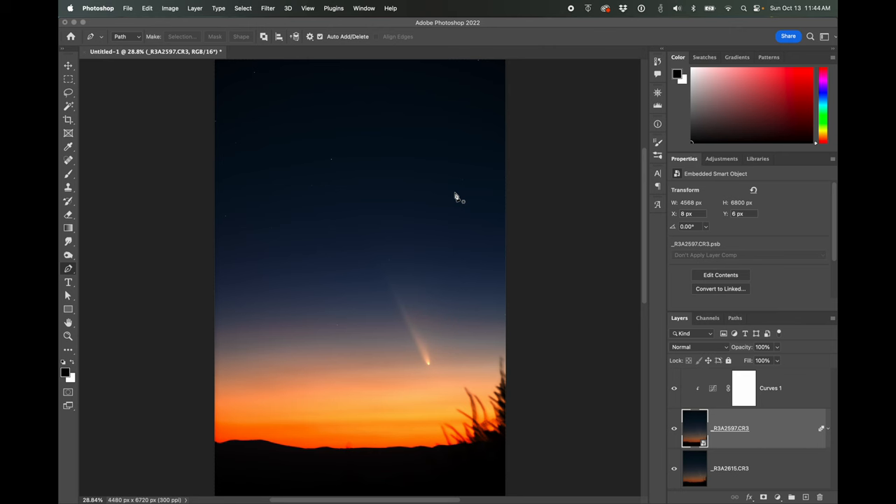
{"action": "mouse_move", "coordinate": [711, 357]}
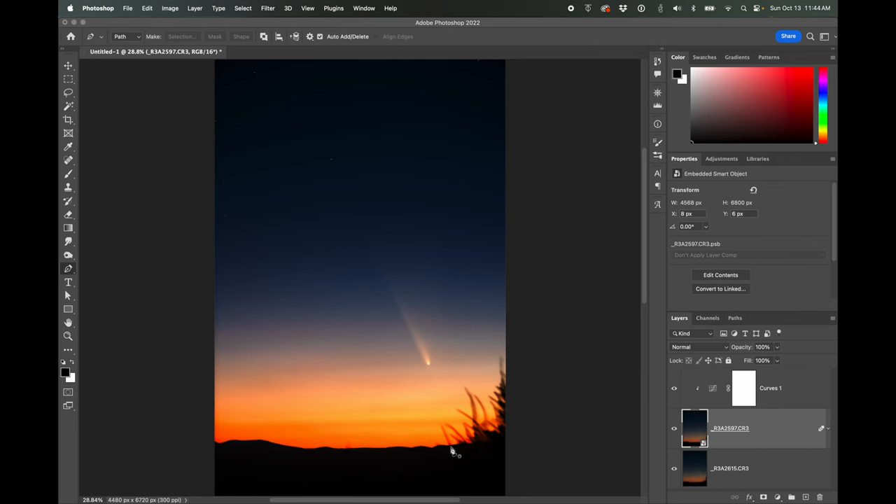
{"action": "mouse_move", "coordinate": [658, 418]}
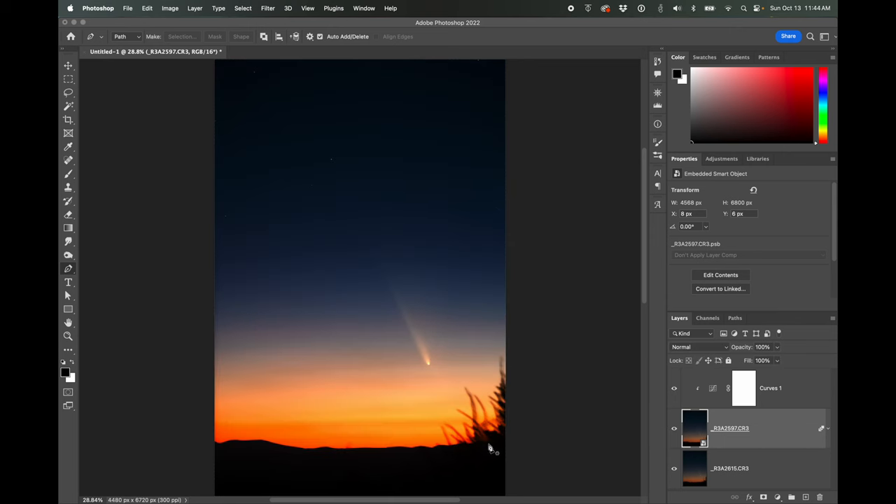
{"action": "mouse_move", "coordinate": [670, 434]}
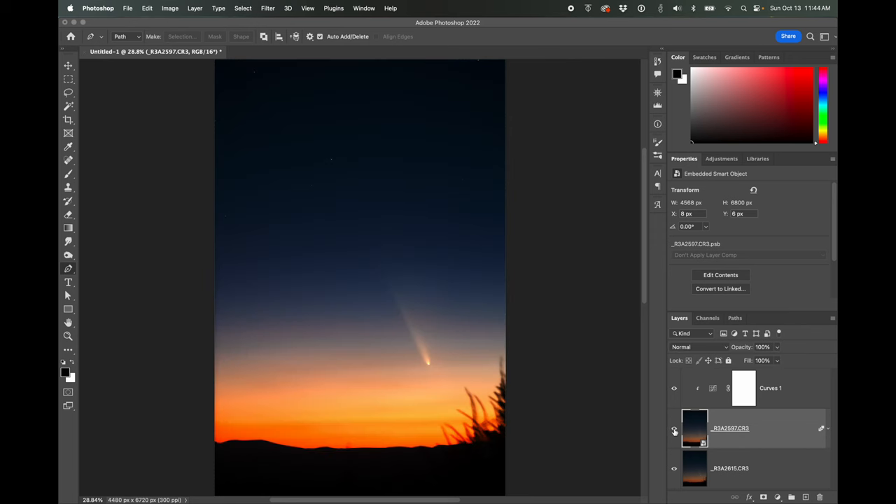
{"action": "mouse_move", "coordinate": [516, 399]}
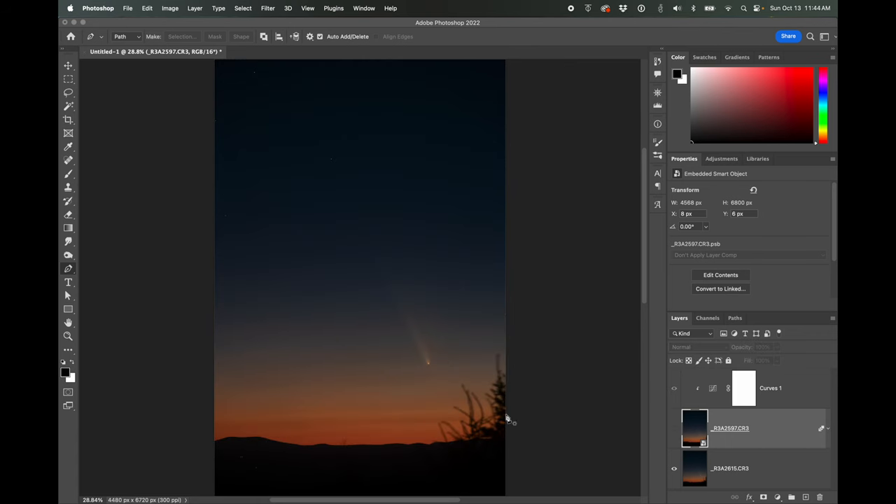
{"action": "mouse_move", "coordinate": [522, 423]}
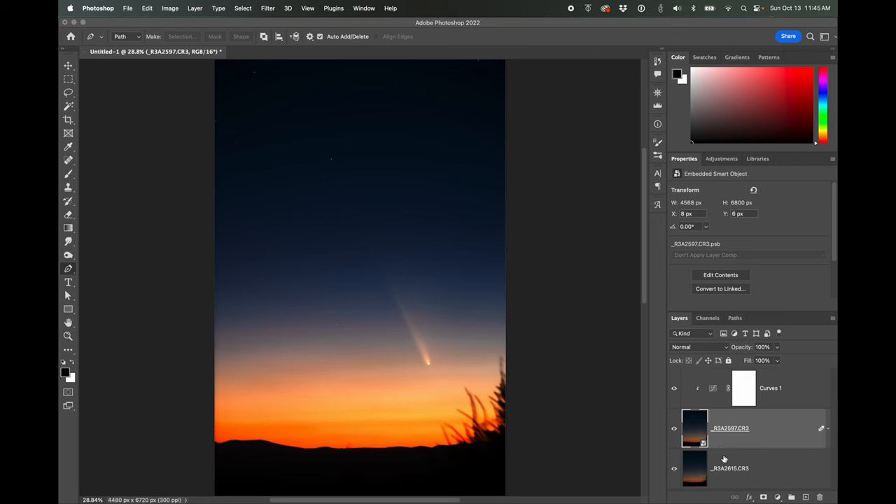
{"action": "mouse_move", "coordinate": [726, 483]}
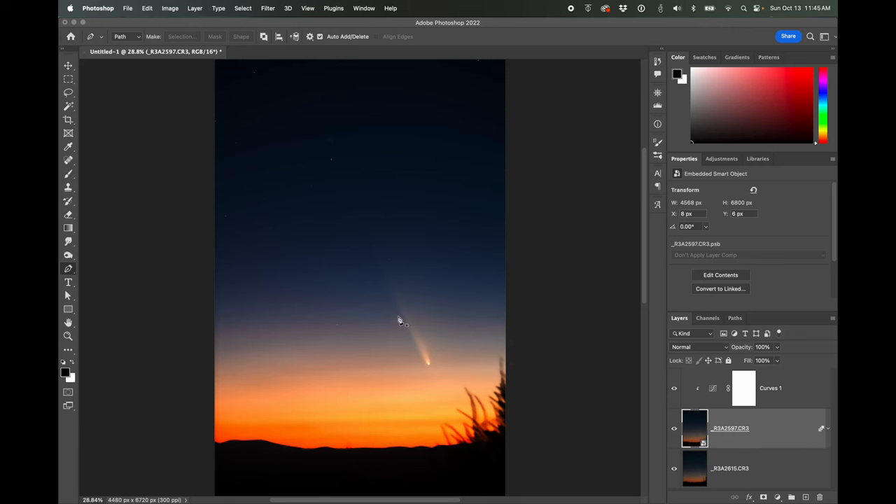
{"action": "mouse_move", "coordinate": [497, 273]}
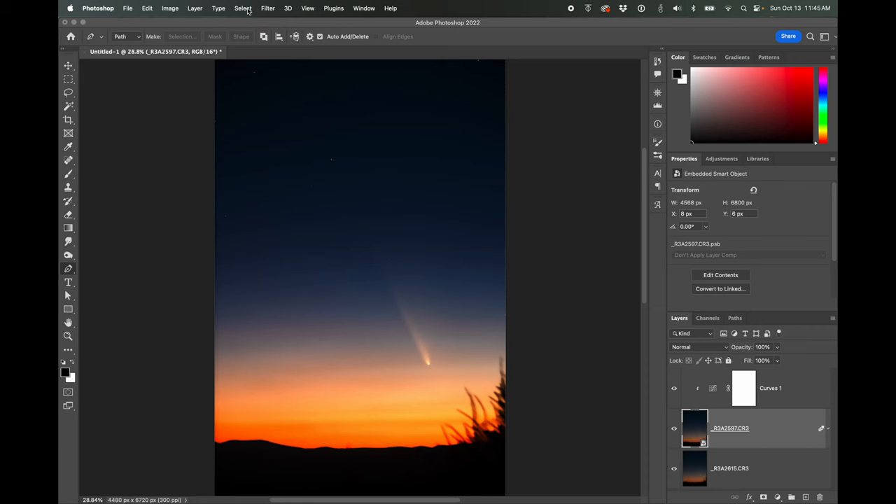
Step: Apply Unsharp Mask with Amount 96%, Radius 2.9 px, Threshold 2
{"action": "left_click", "coordinate": [243, 8]}
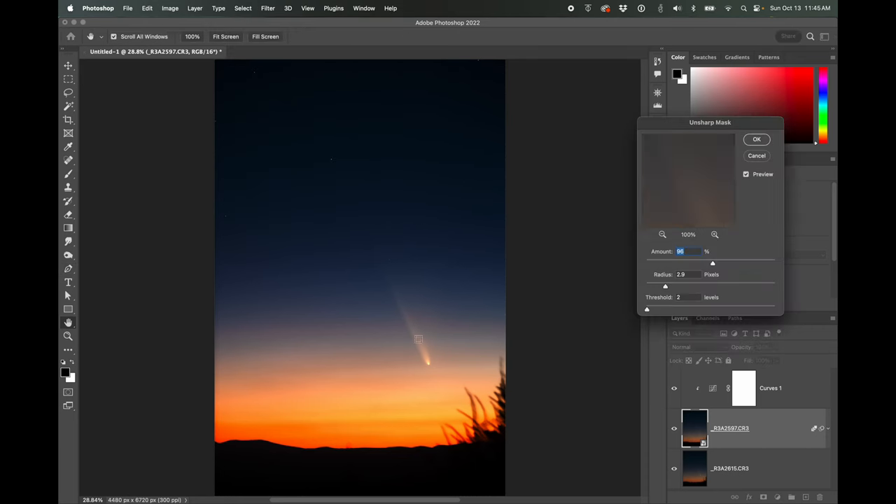
{"action": "left_click", "coordinate": [756, 138]}
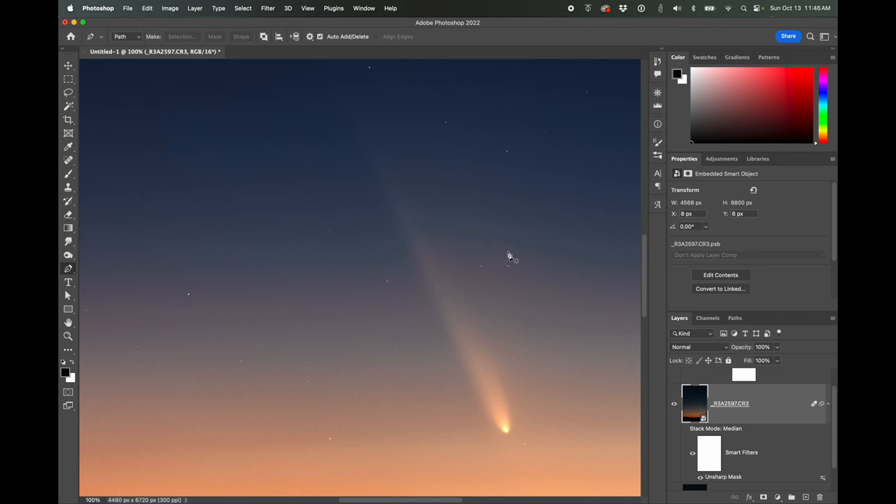
{"action": "mouse_move", "coordinate": [523, 390]}
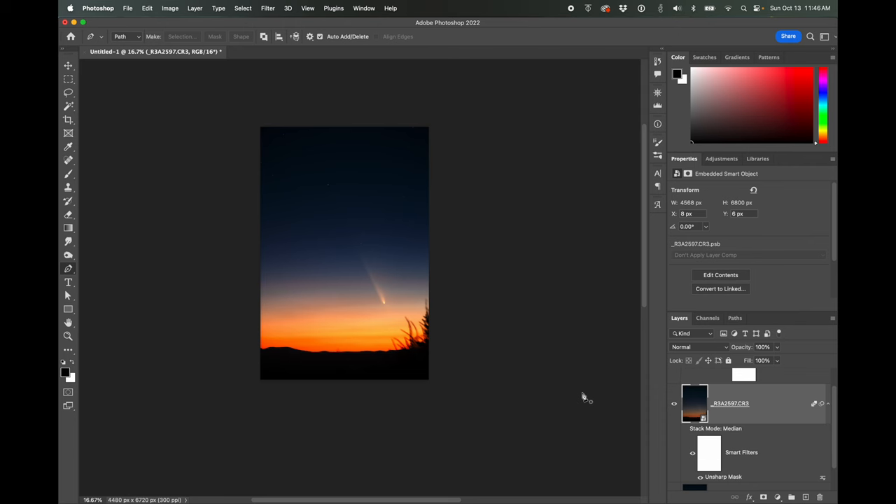
{"action": "mouse_move", "coordinate": [278, 205]}
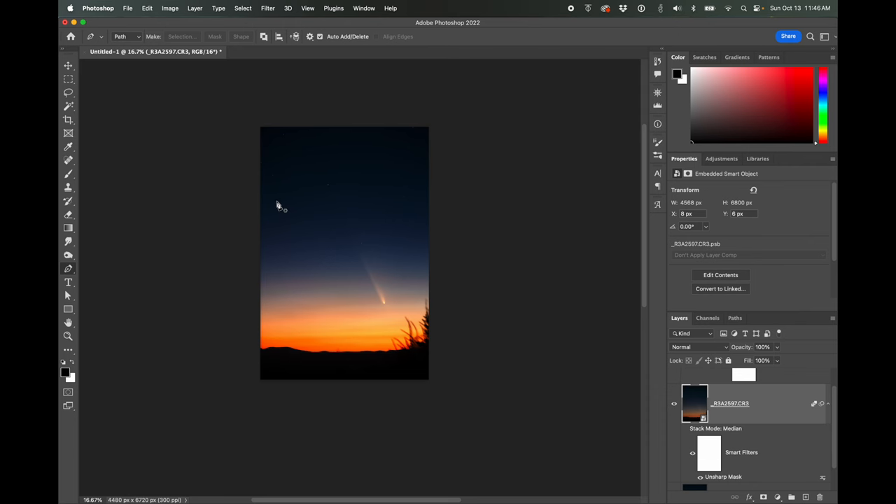
{"action": "mouse_move", "coordinate": [273, 10]}
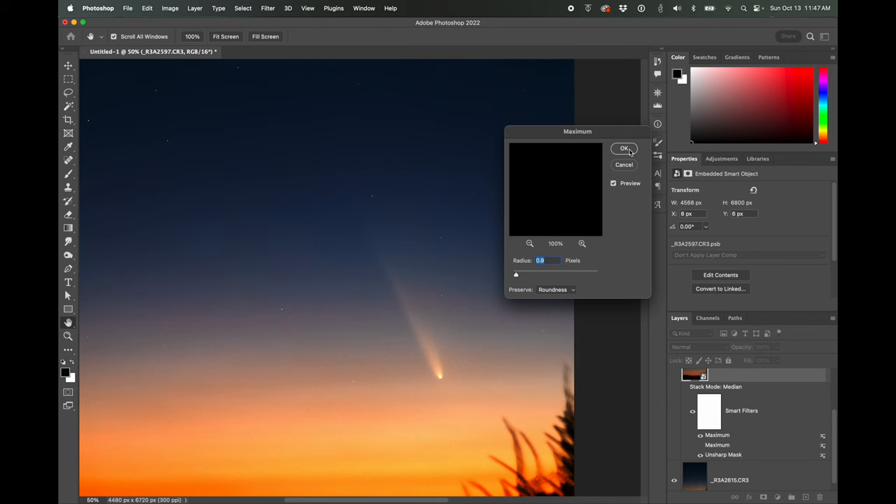
Step: Apply the Maximum filter with a 0.9-pixel radius to the comet layer
{"action": "left_click", "coordinate": [623, 148]}
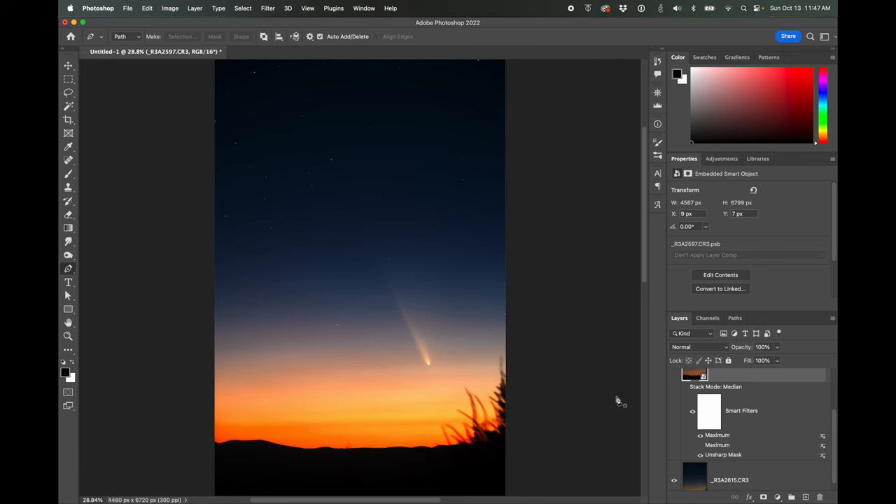
{"action": "mouse_move", "coordinate": [472, 172]}
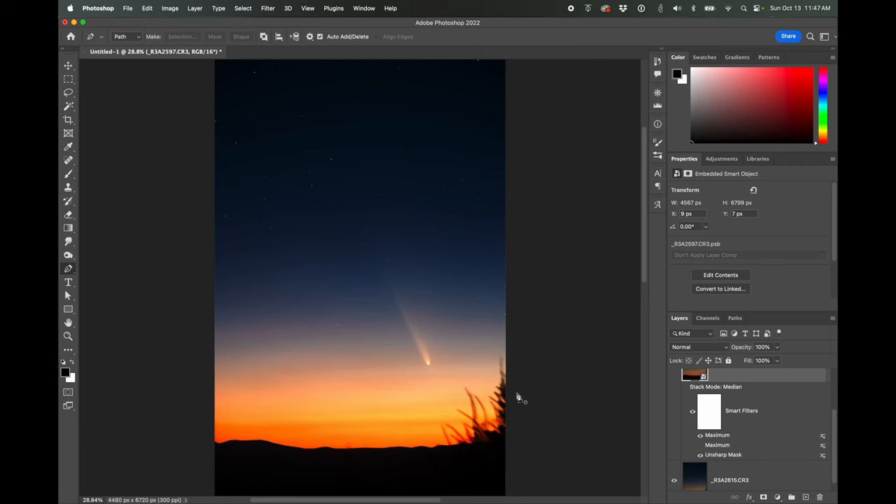
{"action": "mouse_move", "coordinate": [553, 403]}
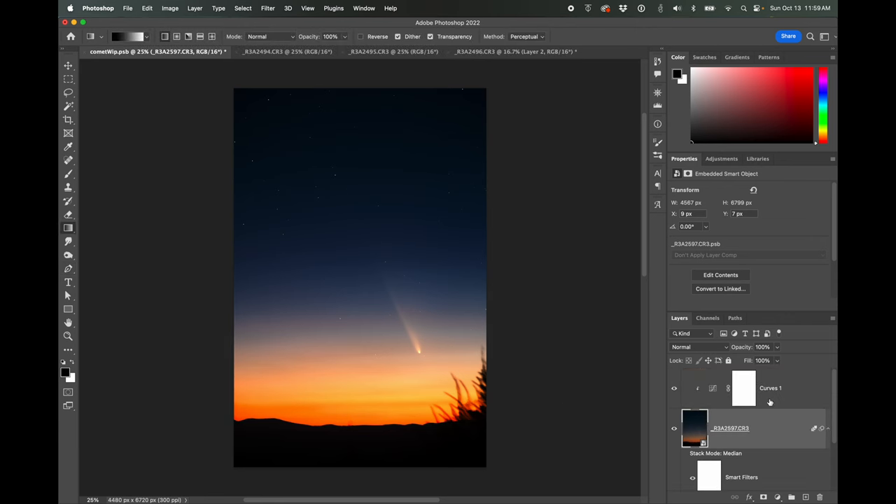
{"action": "mouse_move", "coordinate": [379, 282]}
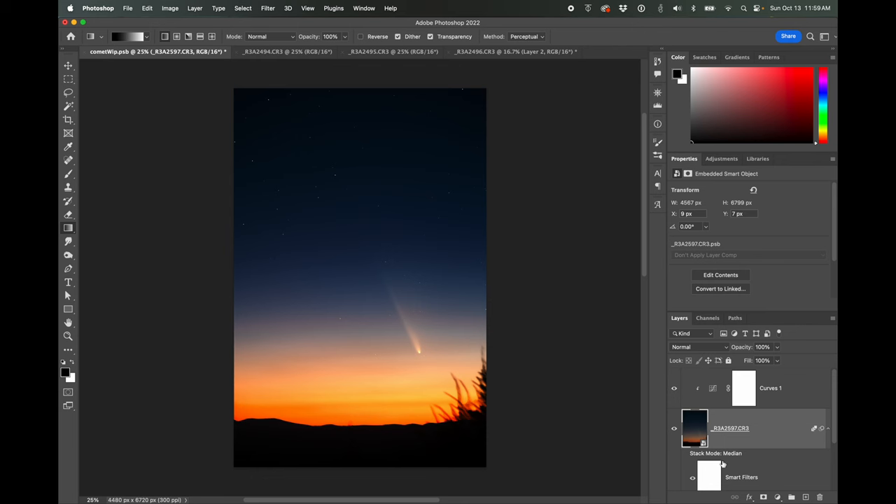
{"action": "mouse_move", "coordinate": [709, 477]}
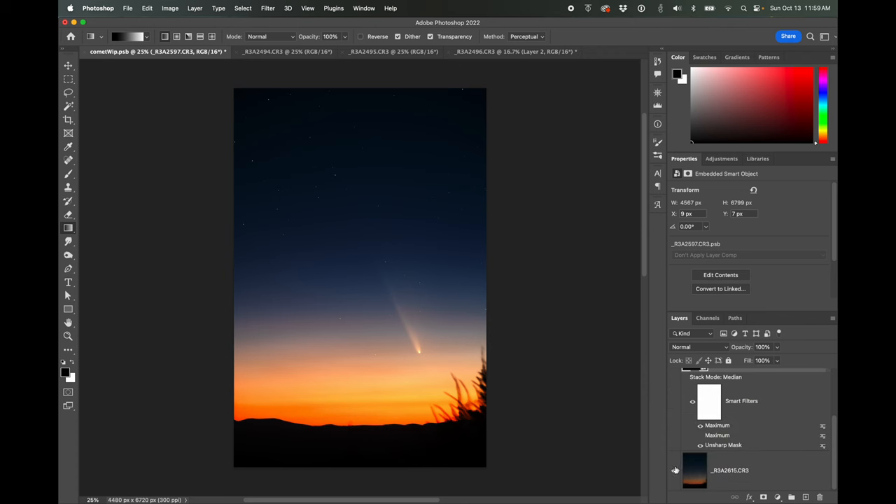
{"action": "left_click", "coordinate": [675, 470]}
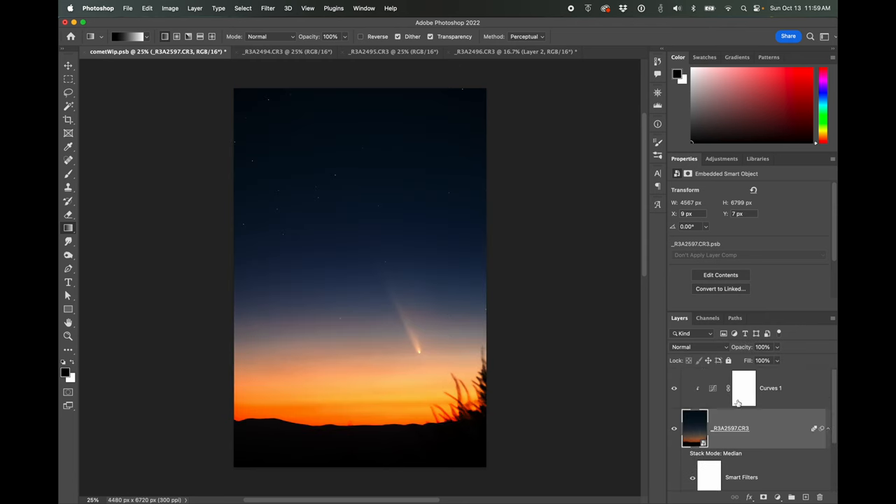
Step: Target the Curves 1 layer mask and set white as the foreground colour
{"action": "left_click", "coordinate": [744, 388]}
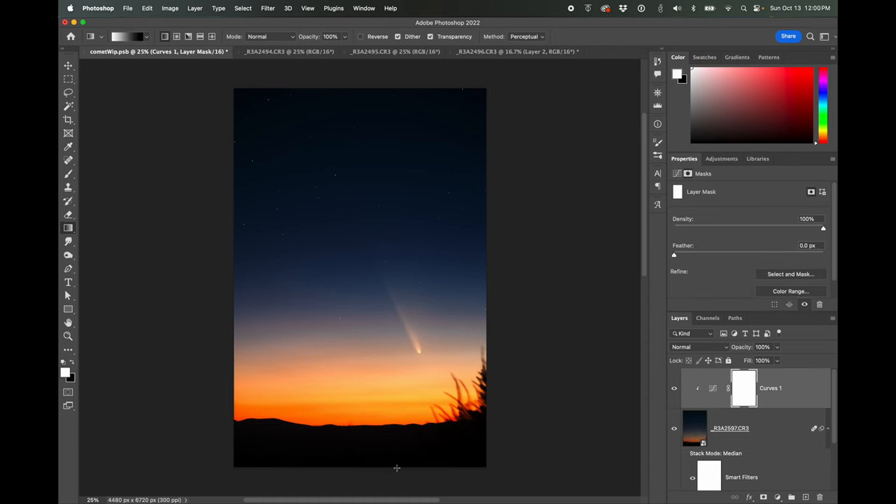
{"action": "mouse_move", "coordinate": [60, 240]}
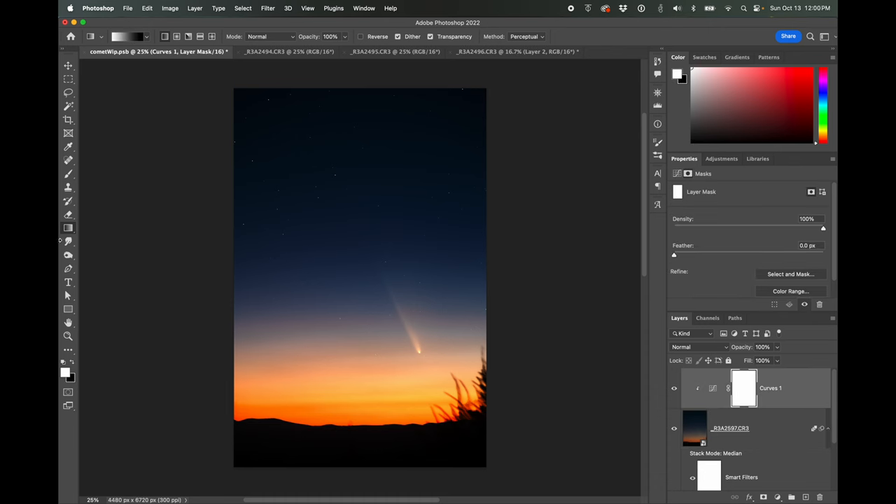
{"action": "left_click", "coordinate": [68, 227]}
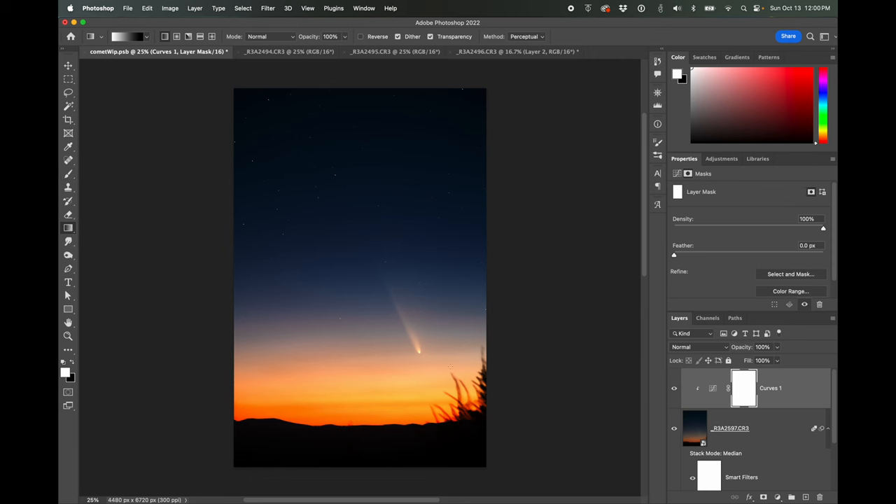
{"action": "mouse_move", "coordinate": [366, 444]}
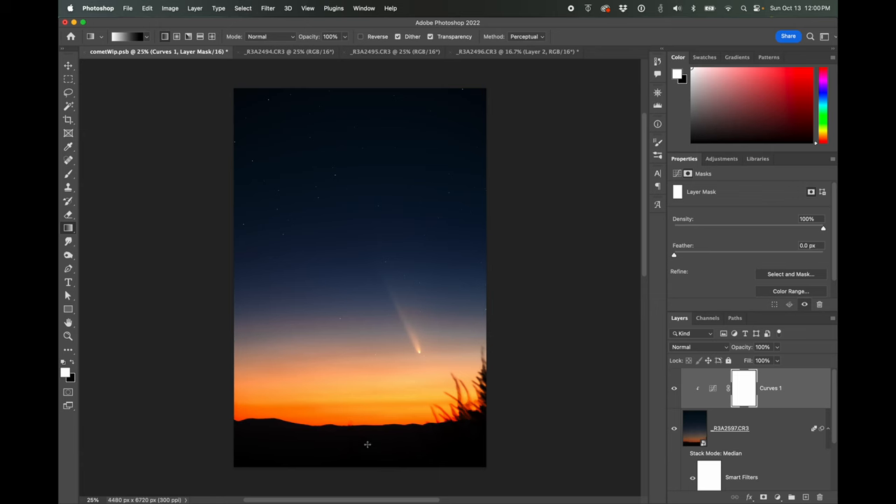
{"action": "mouse_move", "coordinate": [373, 481]}
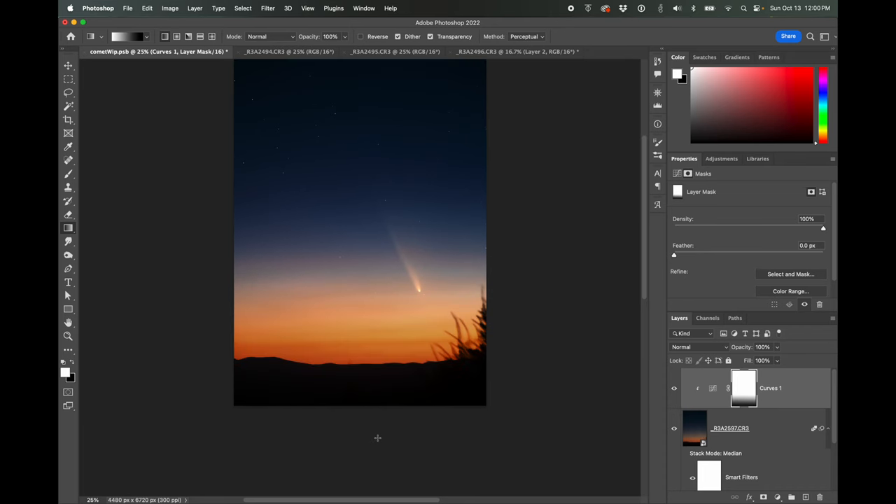
{"action": "mouse_move", "coordinate": [375, 274]}
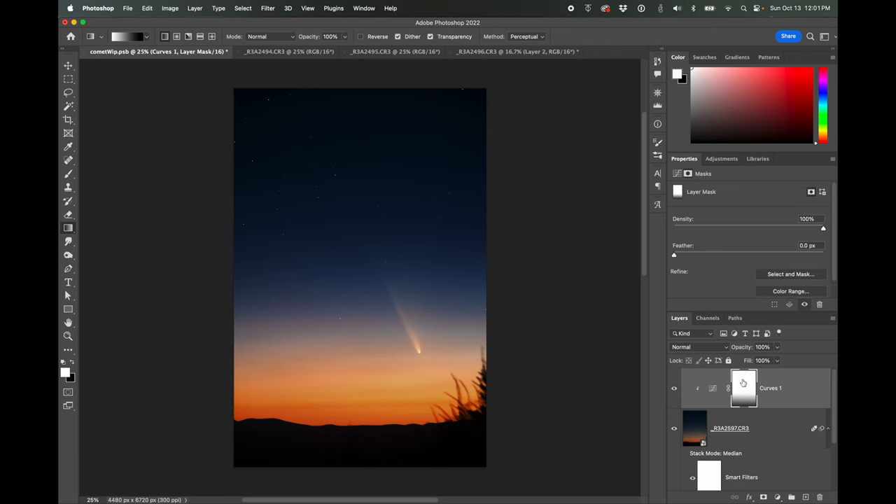
{"action": "mouse_move", "coordinate": [461, 322]}
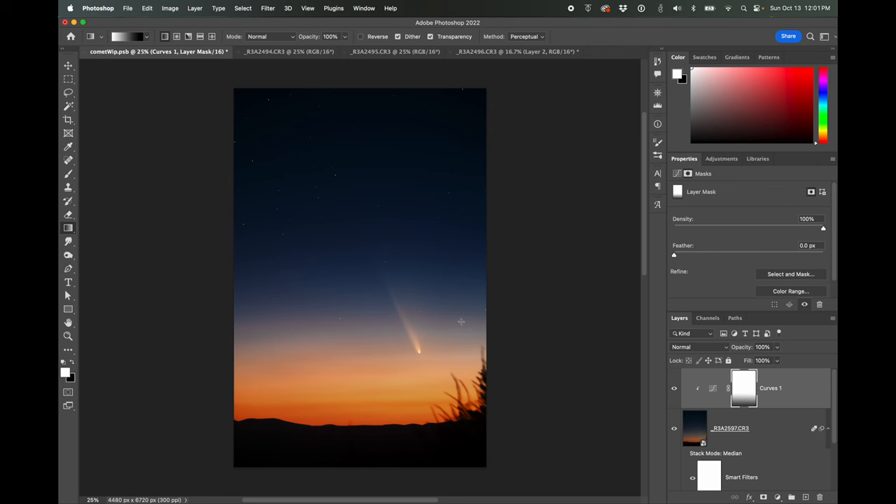
{"action": "right_click", "coordinate": [743, 388]}
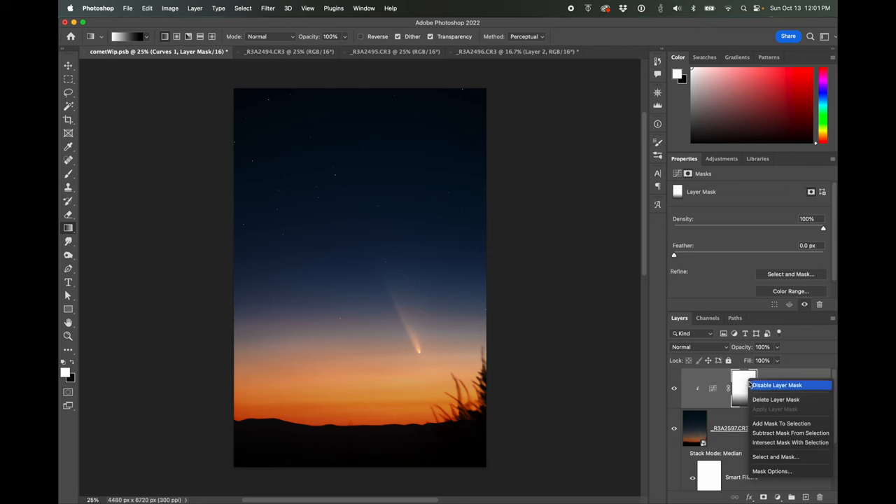
{"action": "left_click", "coordinate": [776, 385]}
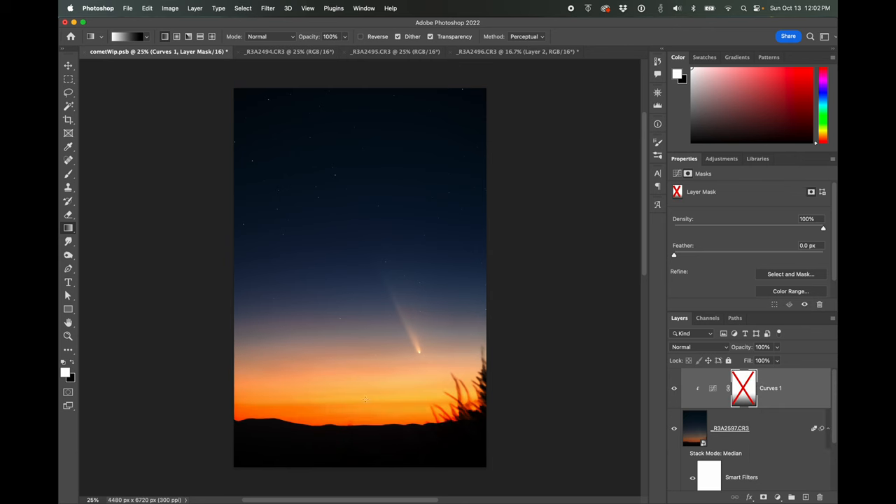
{"action": "mouse_move", "coordinate": [343, 367]}
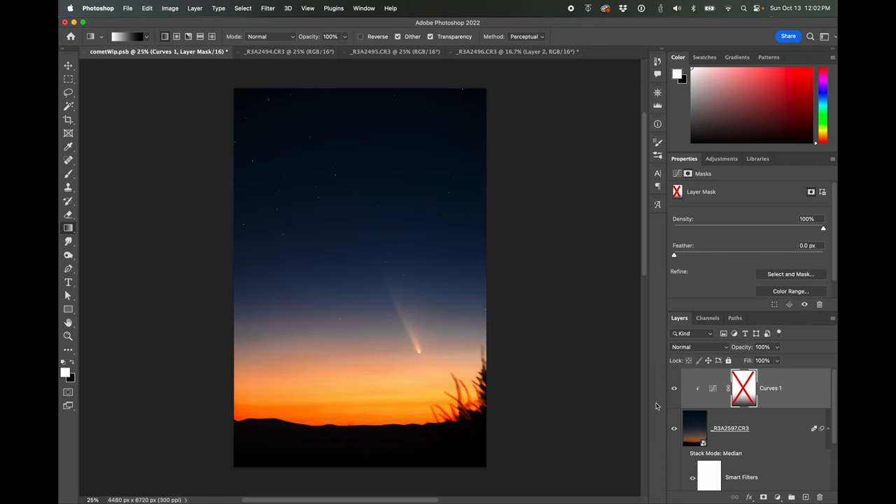
{"action": "right_click", "coordinate": [743, 388]}
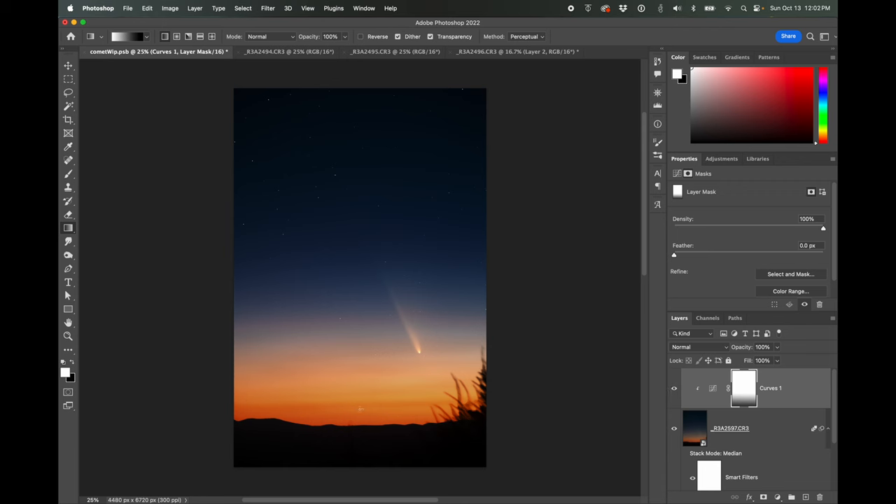
{"action": "mouse_move", "coordinate": [508, 410]}
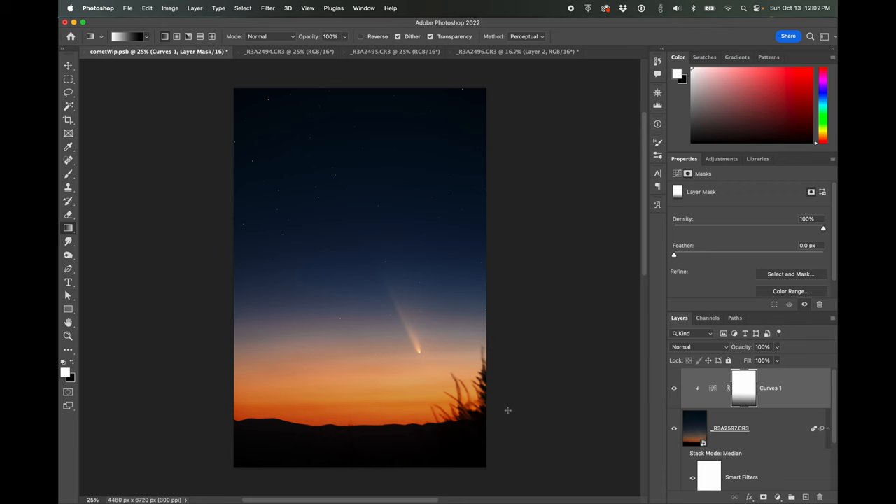
{"action": "mouse_move", "coordinate": [654, 423]}
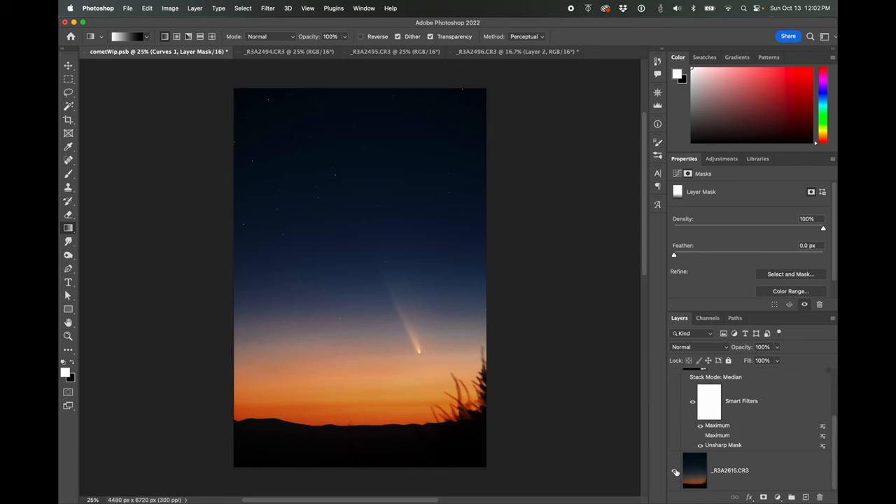
{"action": "left_click", "coordinate": [676, 470]}
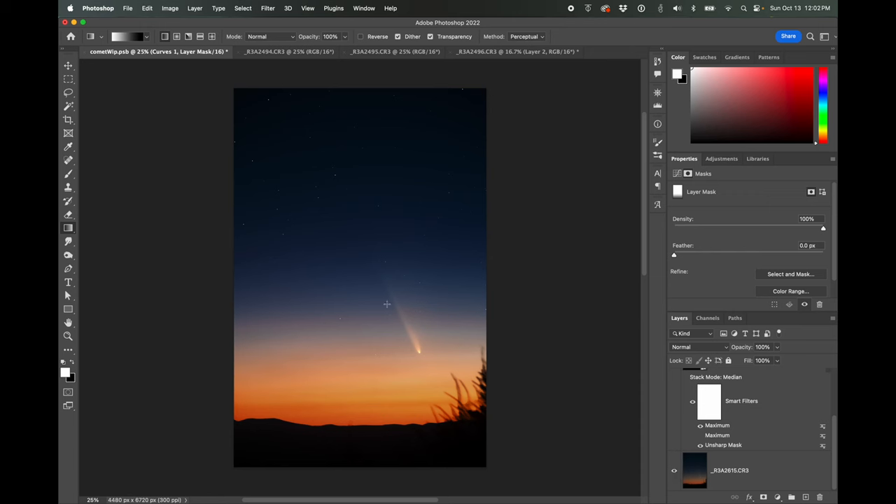
{"action": "mouse_move", "coordinate": [386, 313]}
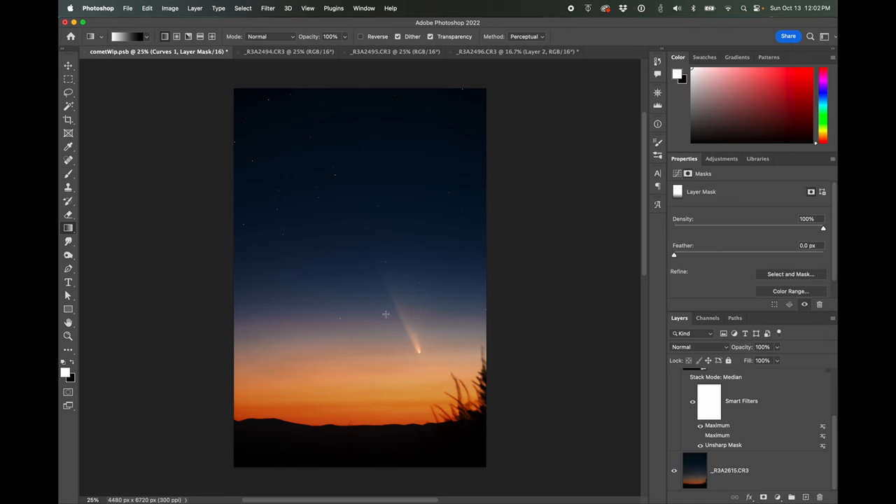
{"action": "mouse_move", "coordinate": [422, 372]}
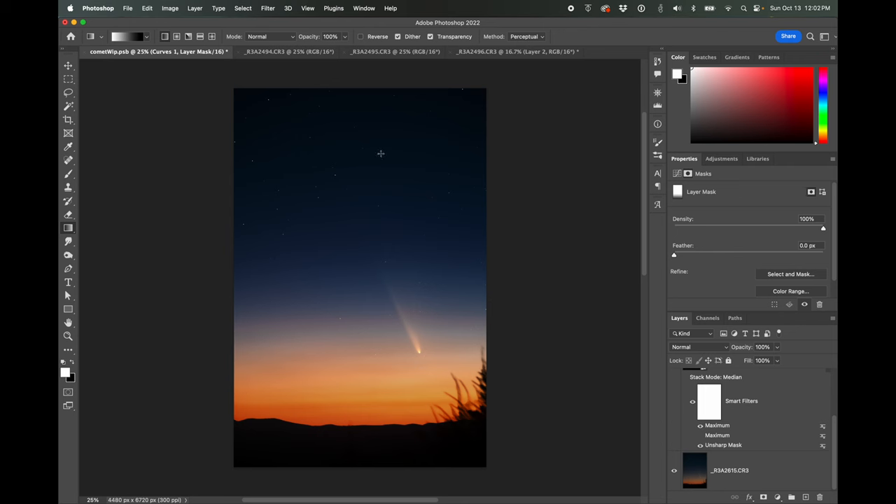
{"action": "mouse_move", "coordinate": [357, 123]}
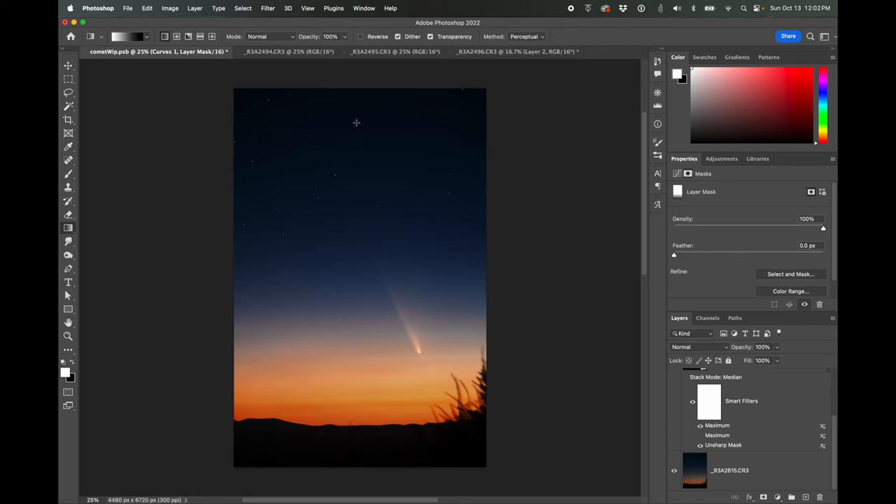
{"action": "mouse_move", "coordinate": [328, 219]}
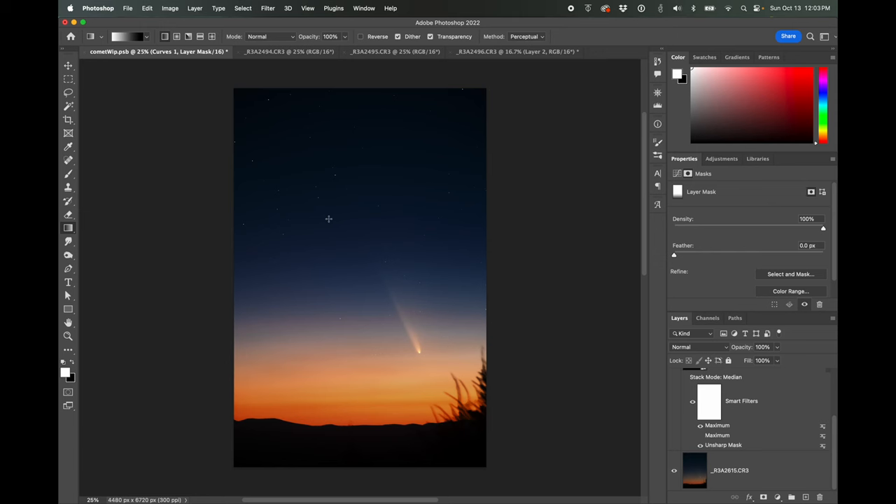
{"action": "mouse_move", "coordinate": [548, 300]}
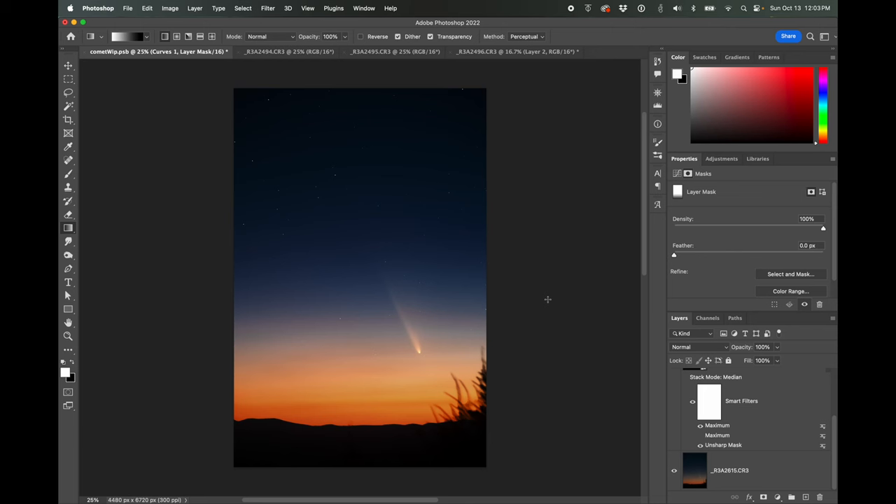